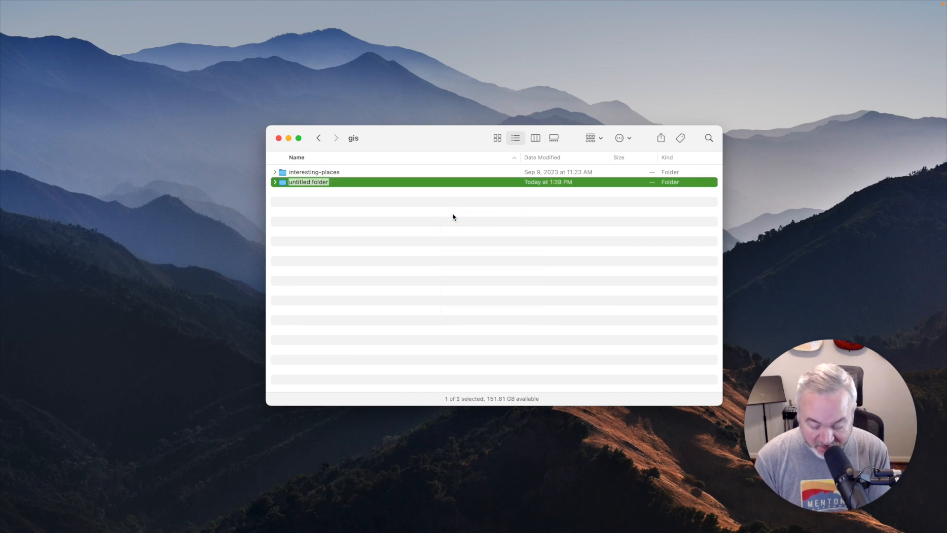
- Name the new folder in the gis folder 'gpx'
type("gpx")
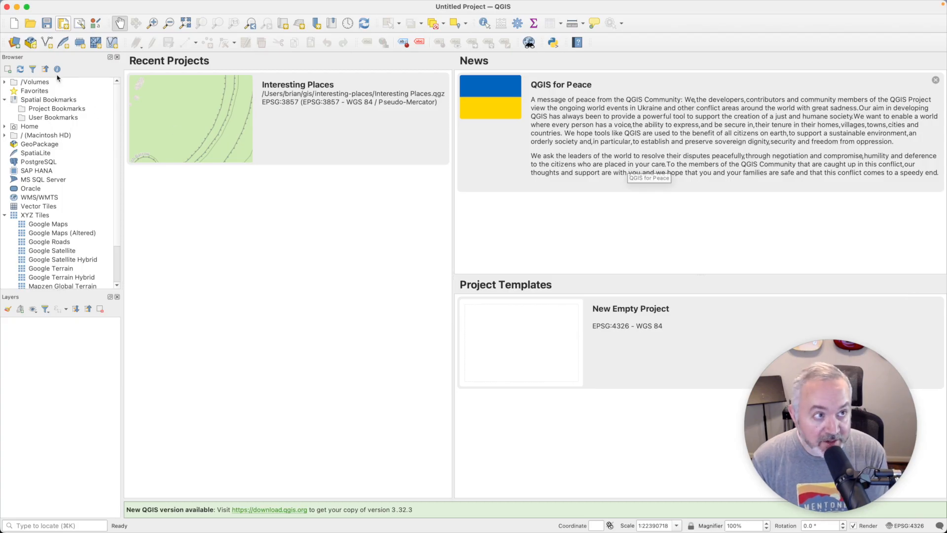
- Start an empty project and set its Project Properties title to 'Working with GPX'
left_click(13, 23)
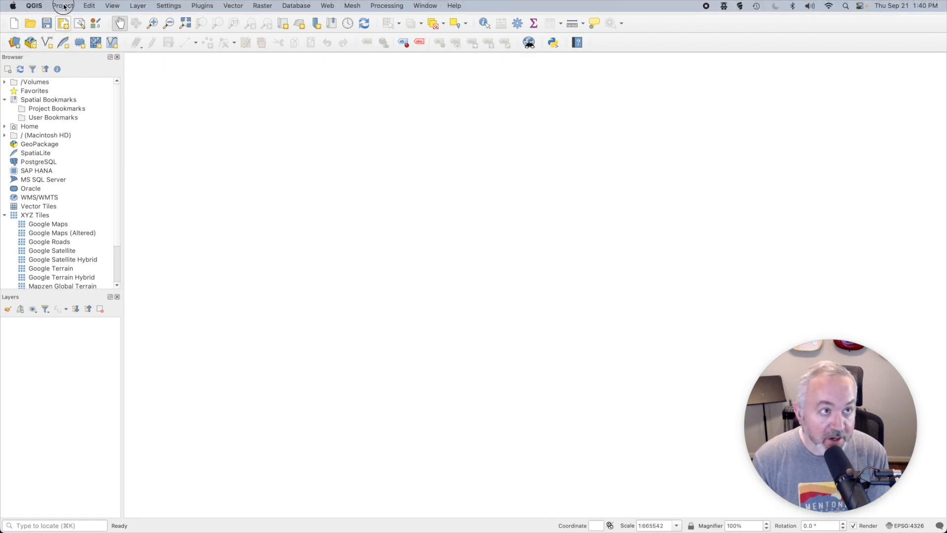
left_click(63, 5)
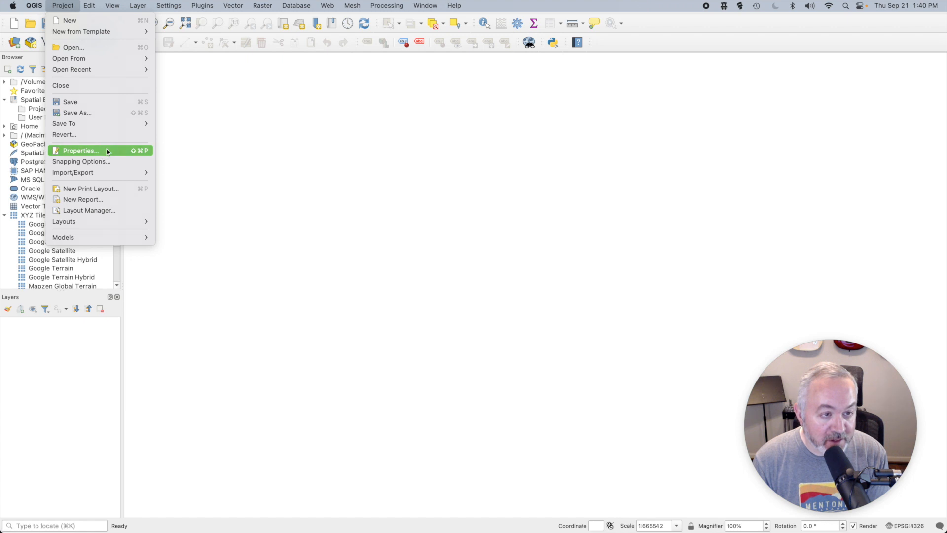
left_click(79, 150)
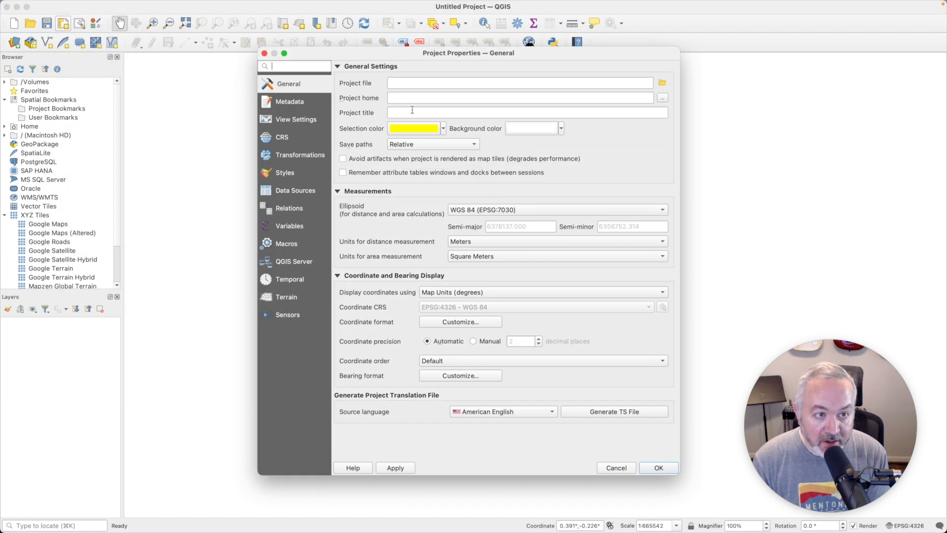
type("Working with")
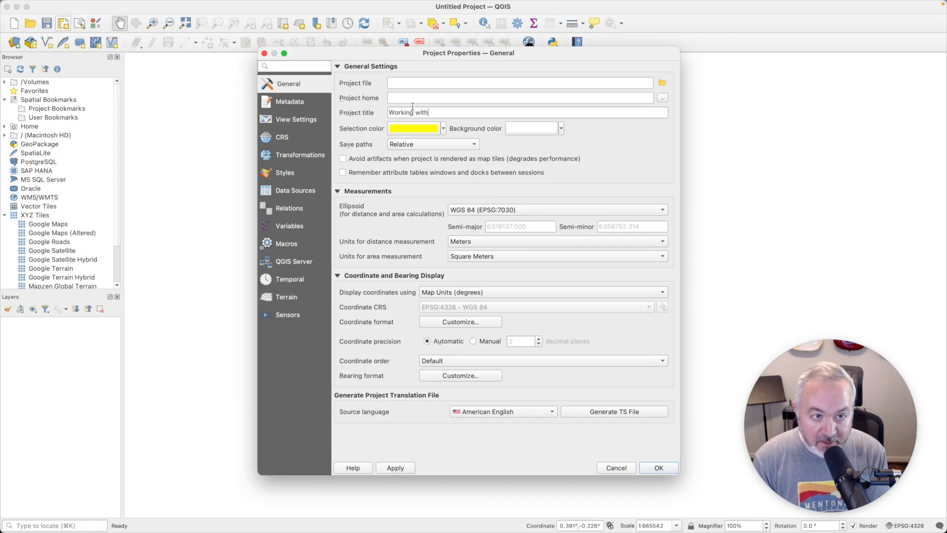
type("GPX")
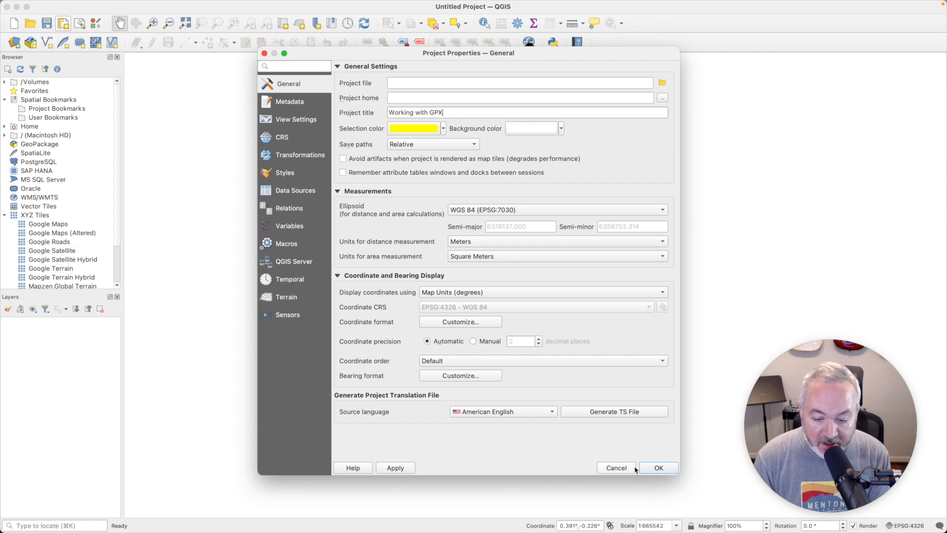
left_click(658, 467)
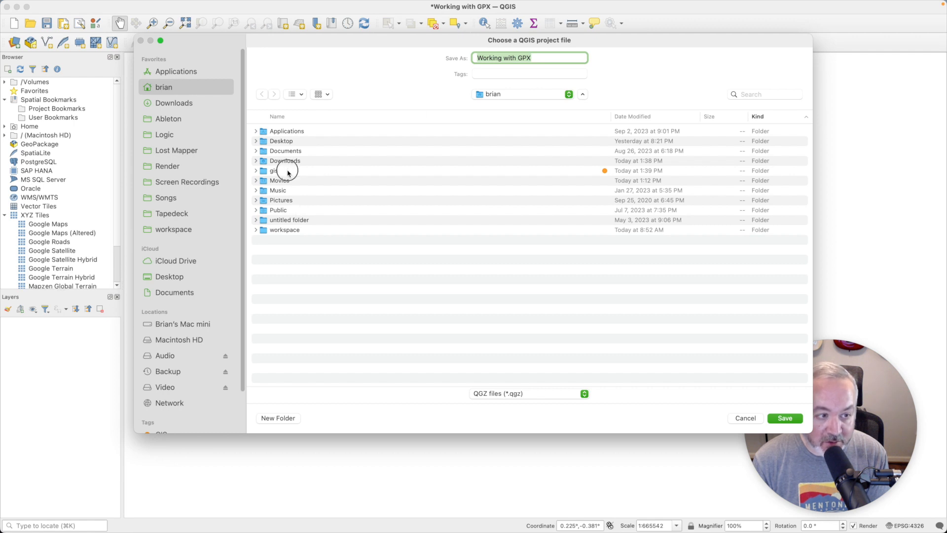
- Save the project into the gpx folder with a working-with-gpx tag
double_click(284, 171)
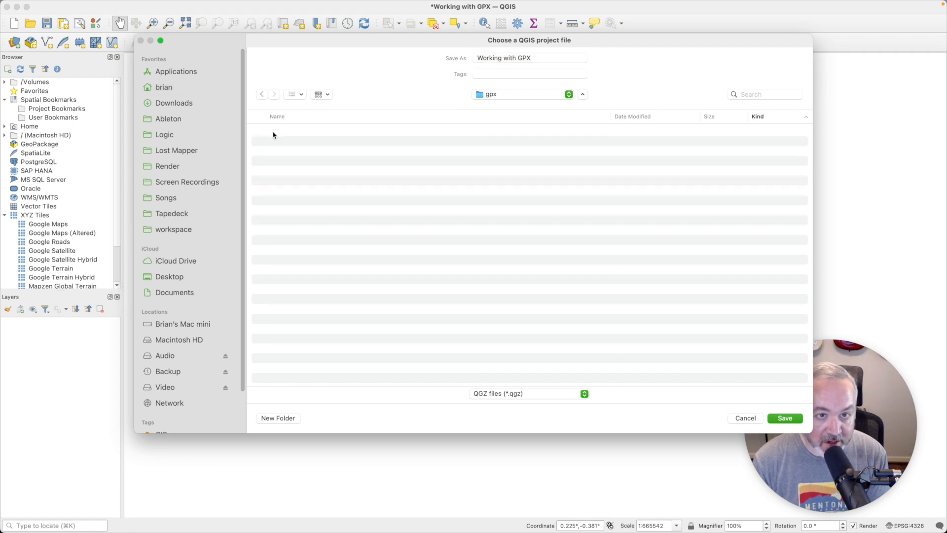
left_click(529, 73)
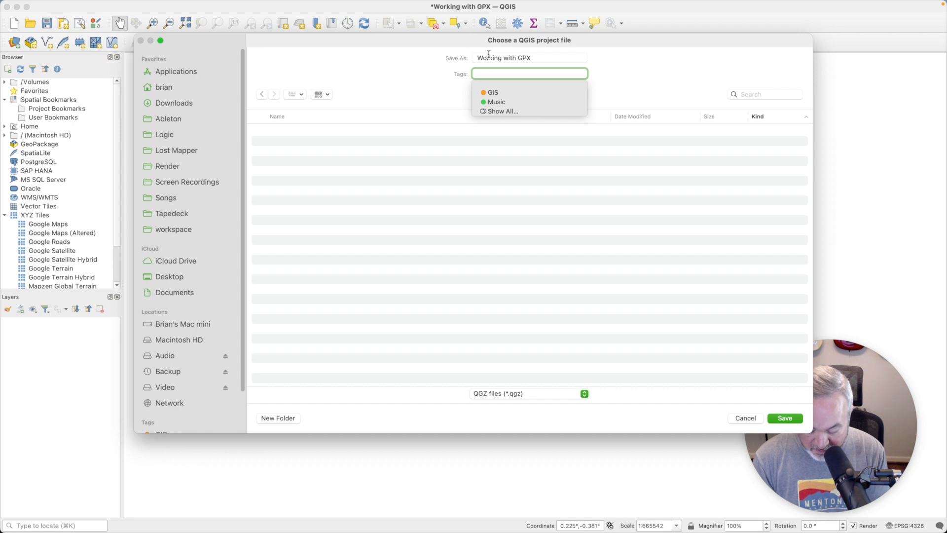
type("working-with-gpx")
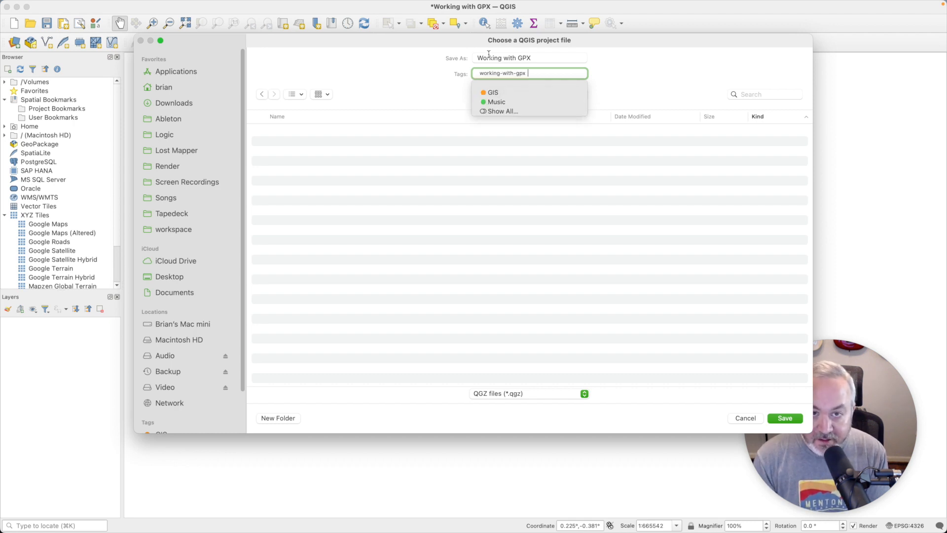
left_click(784, 418)
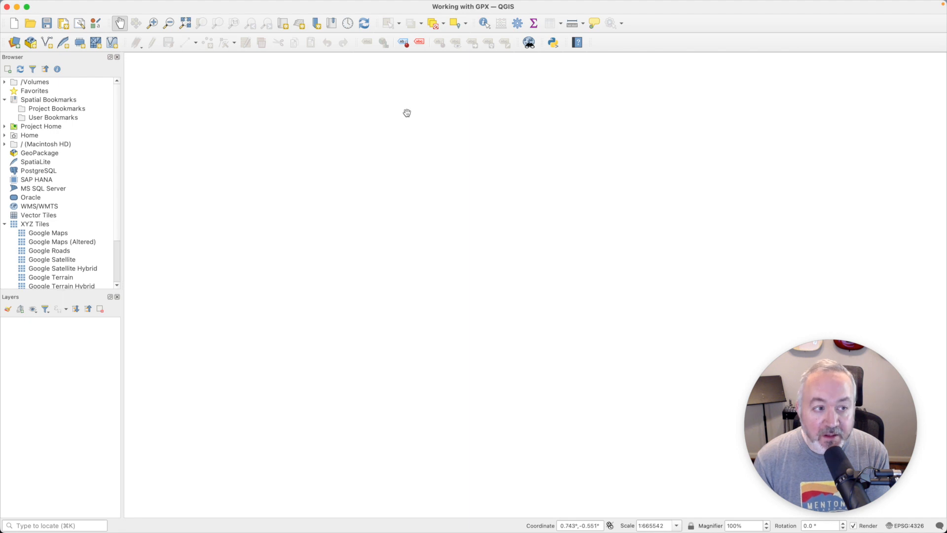
- Add the OpenStreetMap XYZ tile basemap to the project from the Browser
scroll("down", 3)
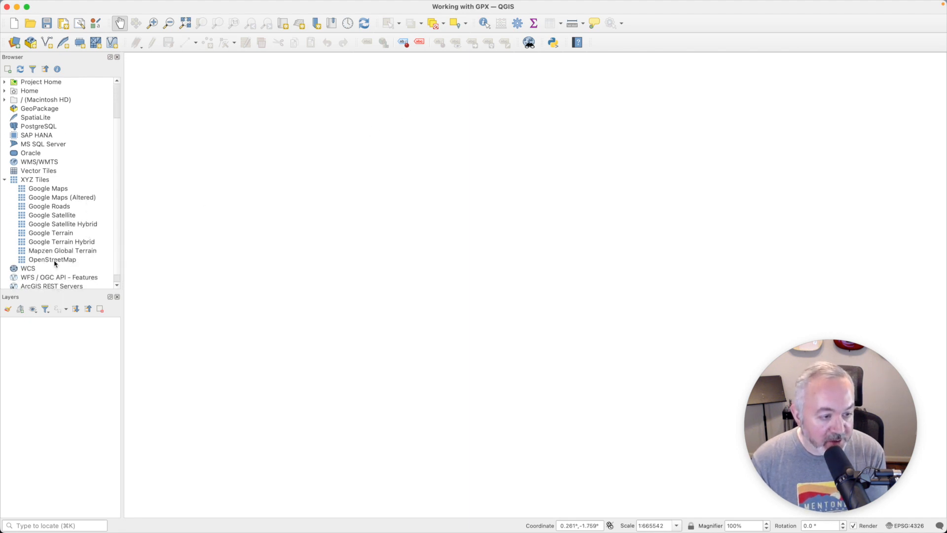
double_click(52, 260)
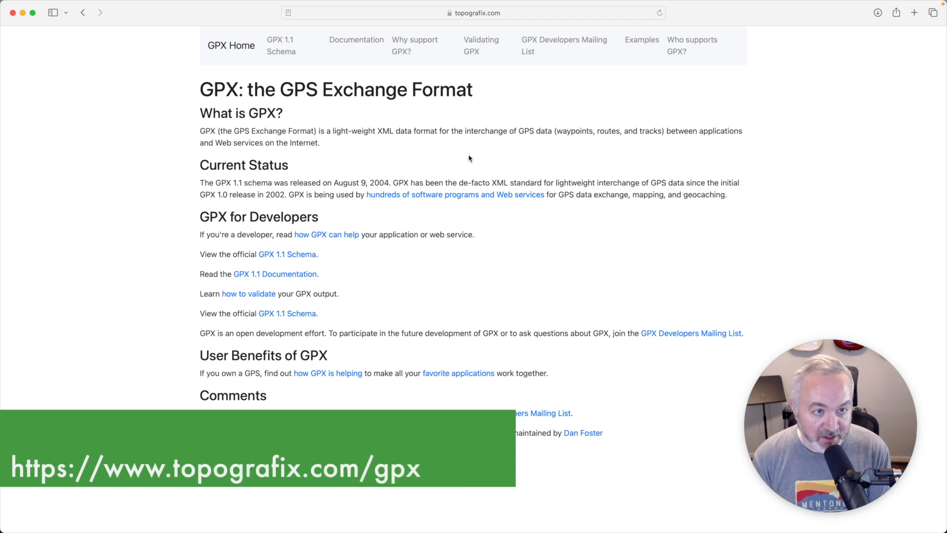
mouse_move(548, 82)
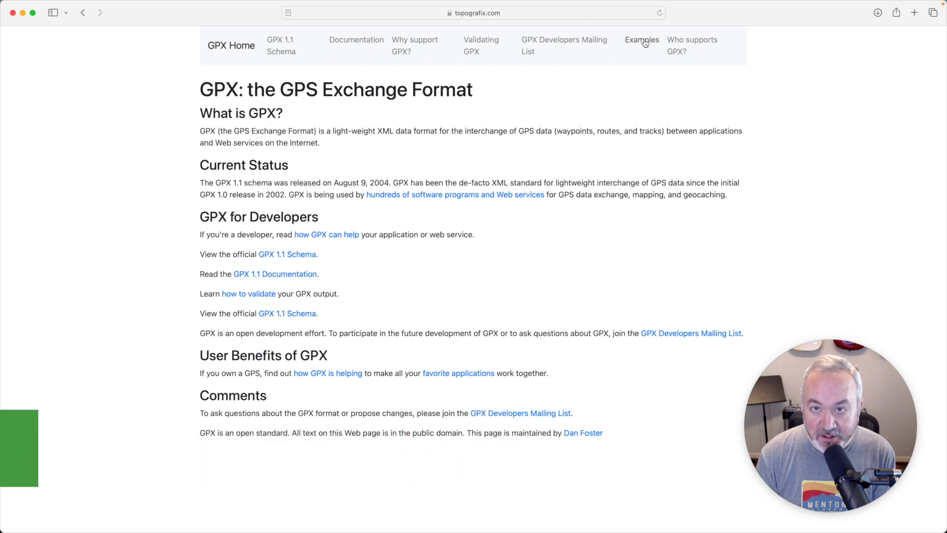
- Download fells_loop.gpx from the GPX samples page and move it from Downloads into the gpx folder
left_click(641, 39)
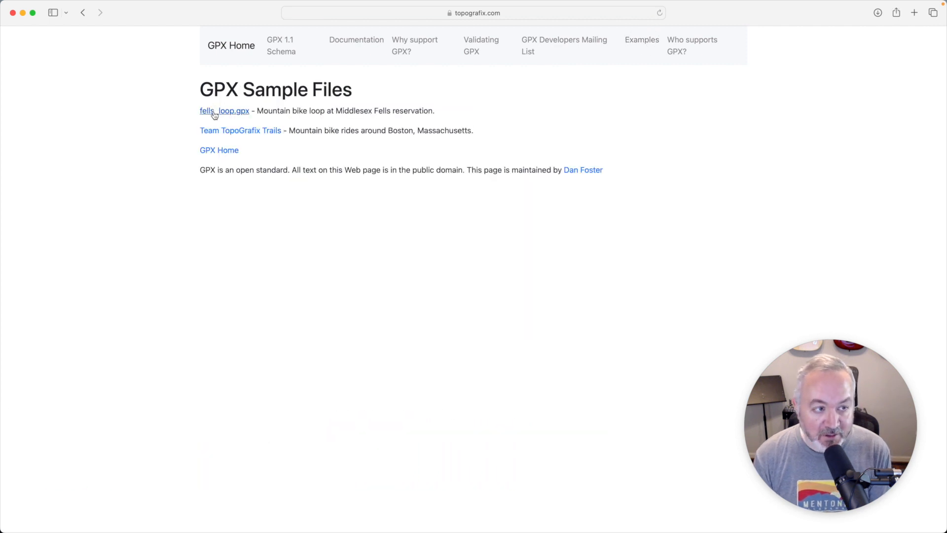
left_click(224, 111)
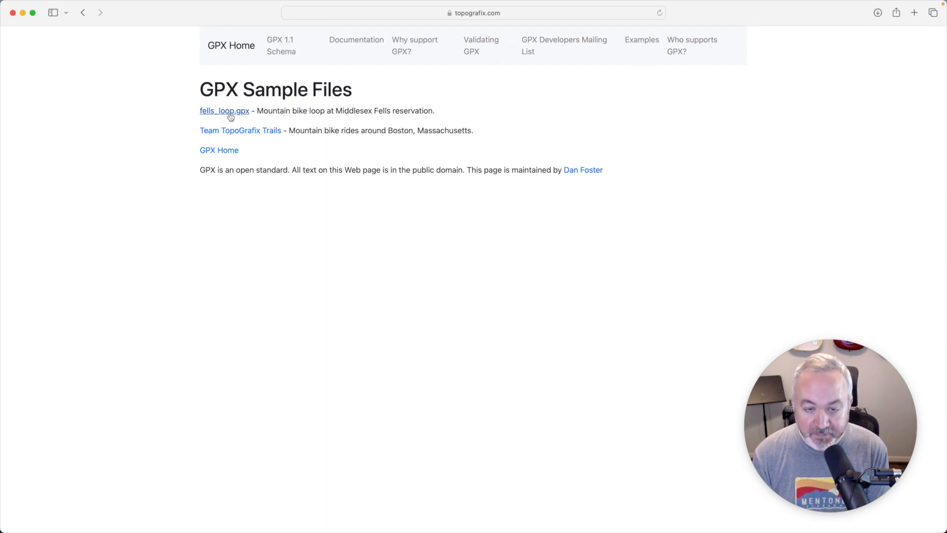
left_click(224, 110)
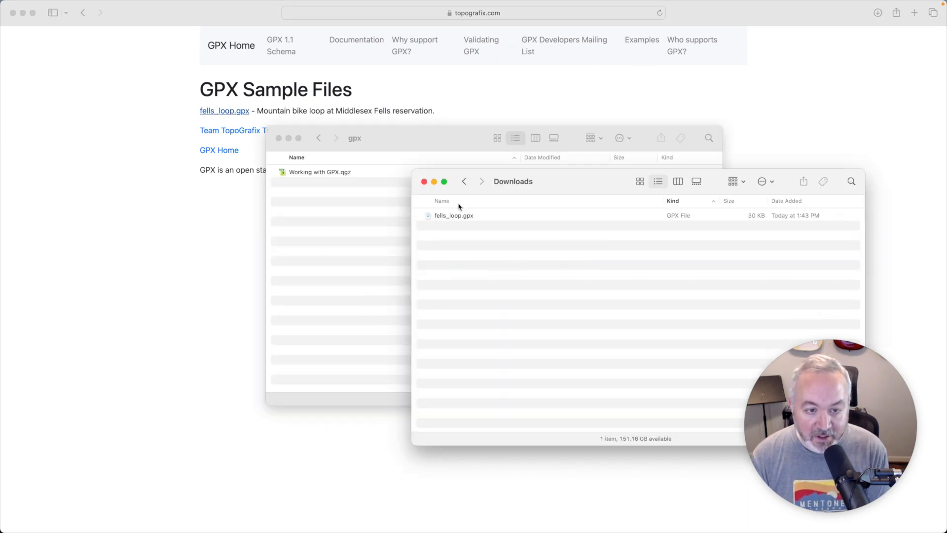
left_click(453, 216)
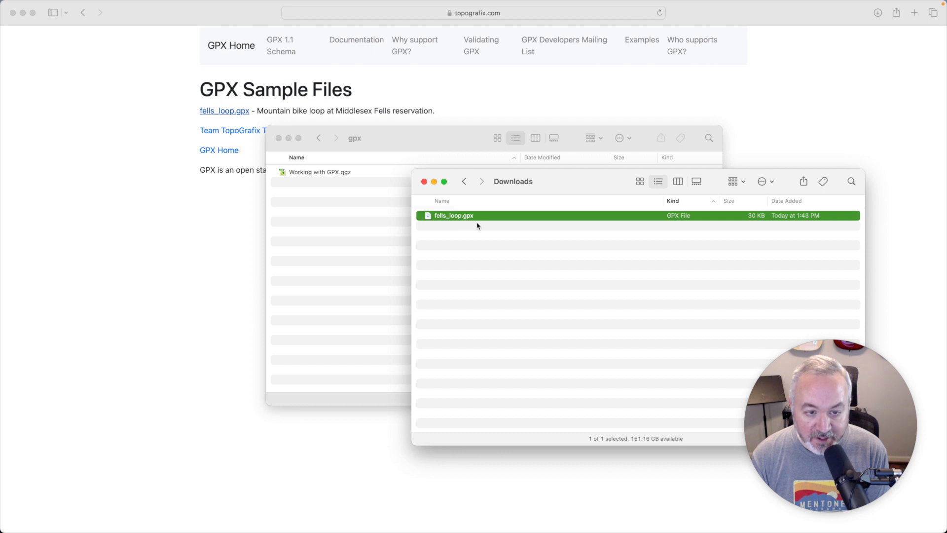
left_click_drag(454, 215, 329, 219)
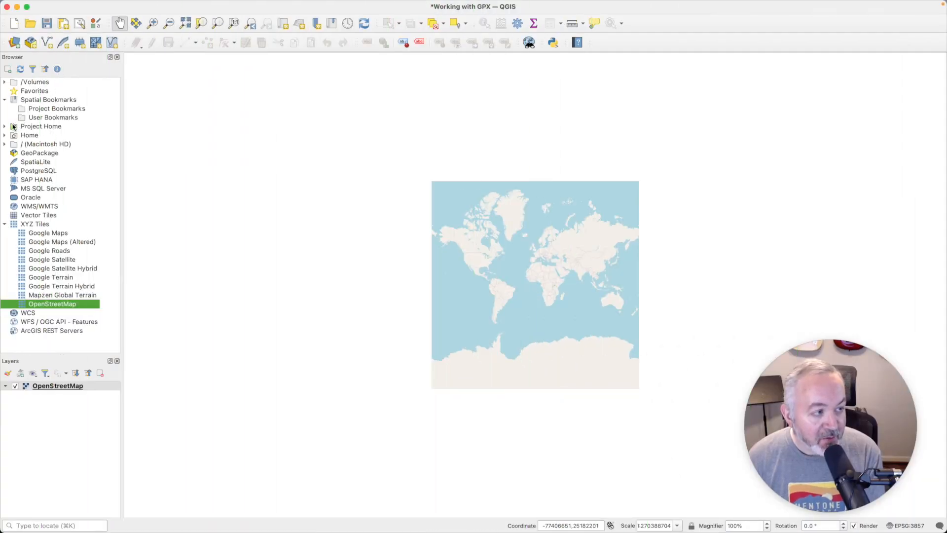
- Expand Project Home and fells_loop.gpx in the Browser and choose its tracks sublayer
left_click(5, 125)
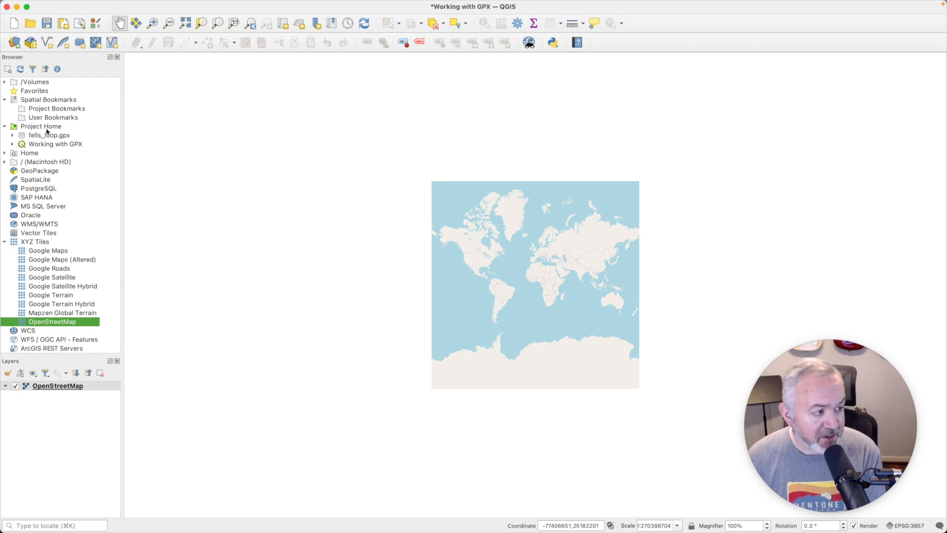
left_click(49, 136)
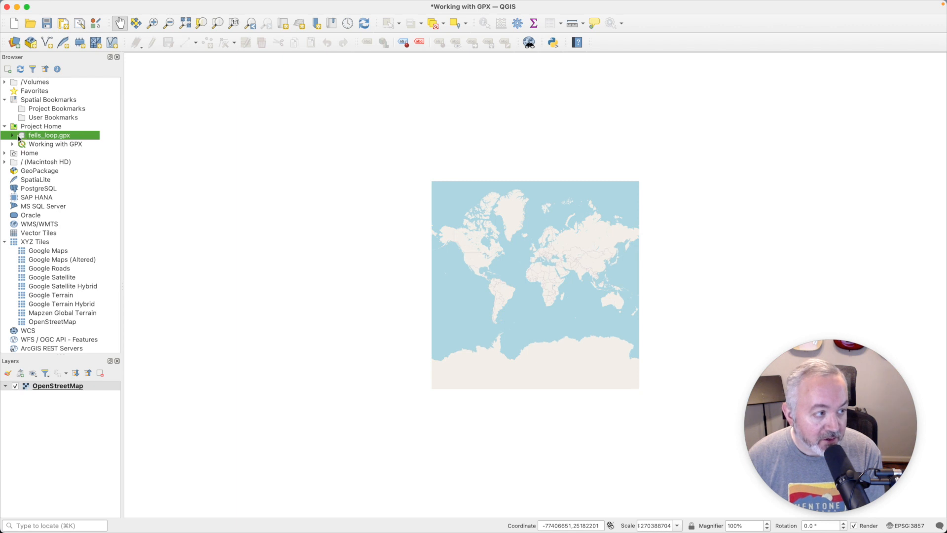
left_click(11, 135)
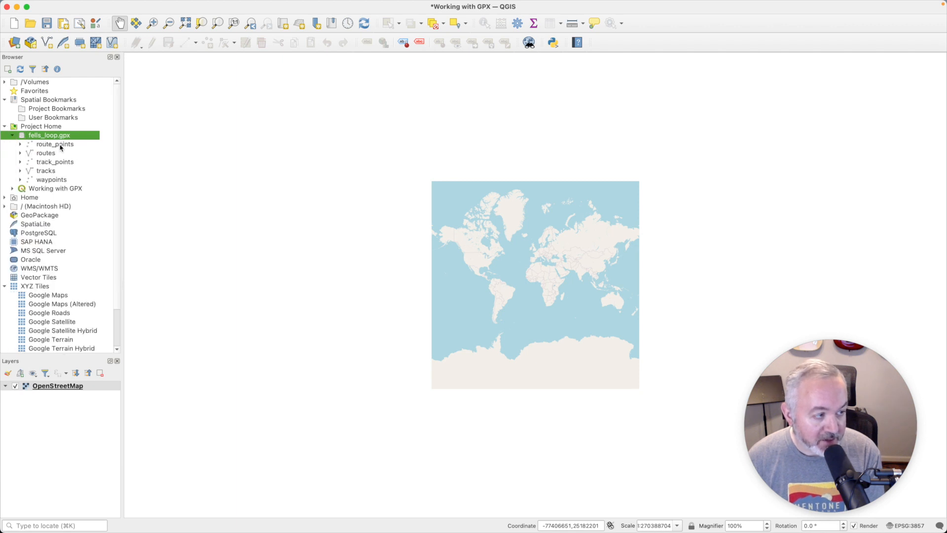
mouse_move(61, 160)
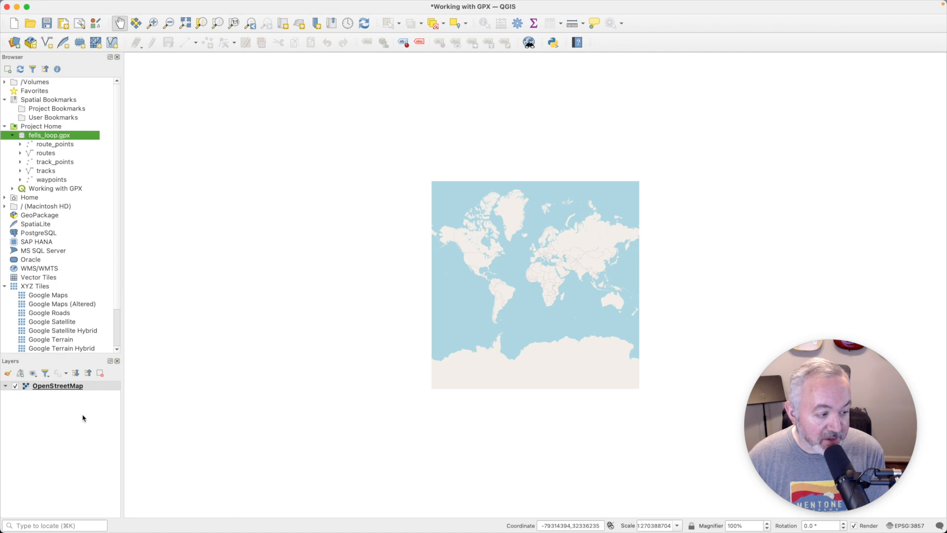
mouse_move(58, 430)
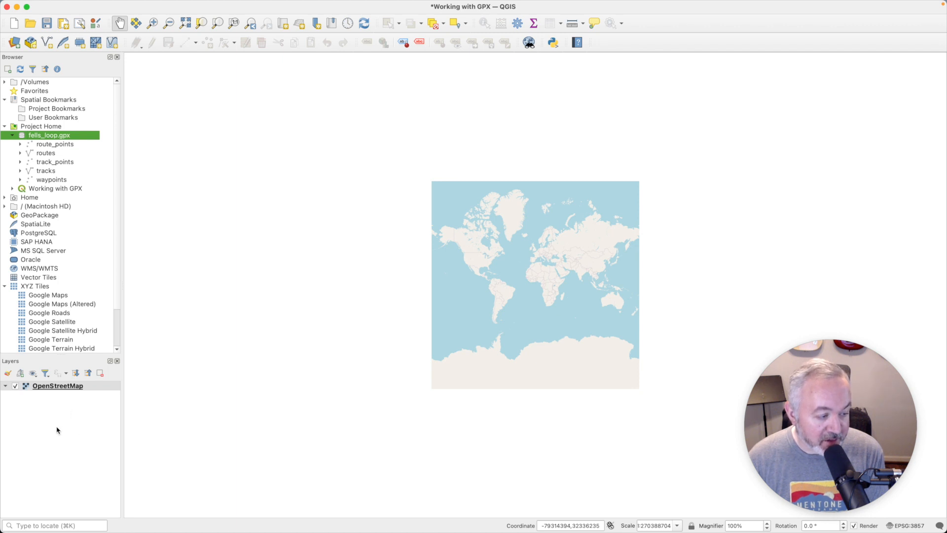
left_click(55, 144)
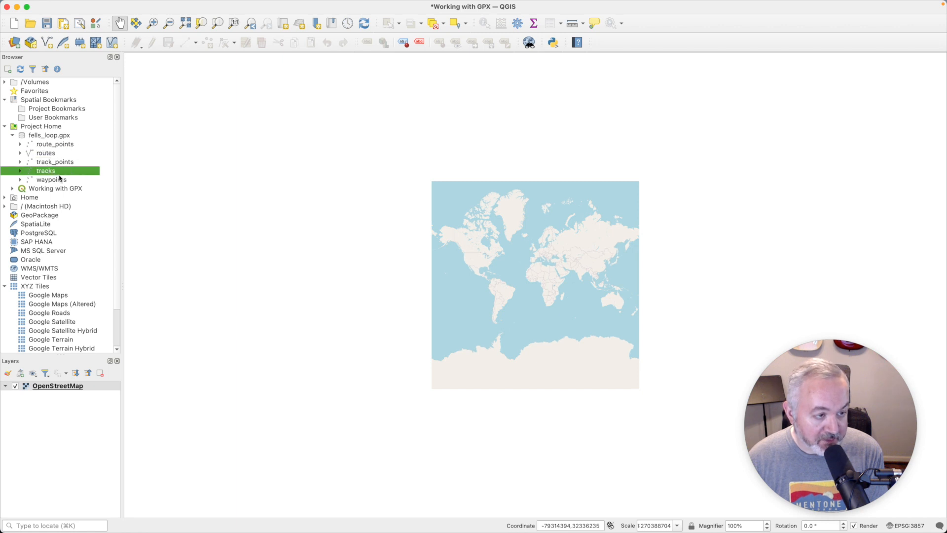
left_click(50, 180)
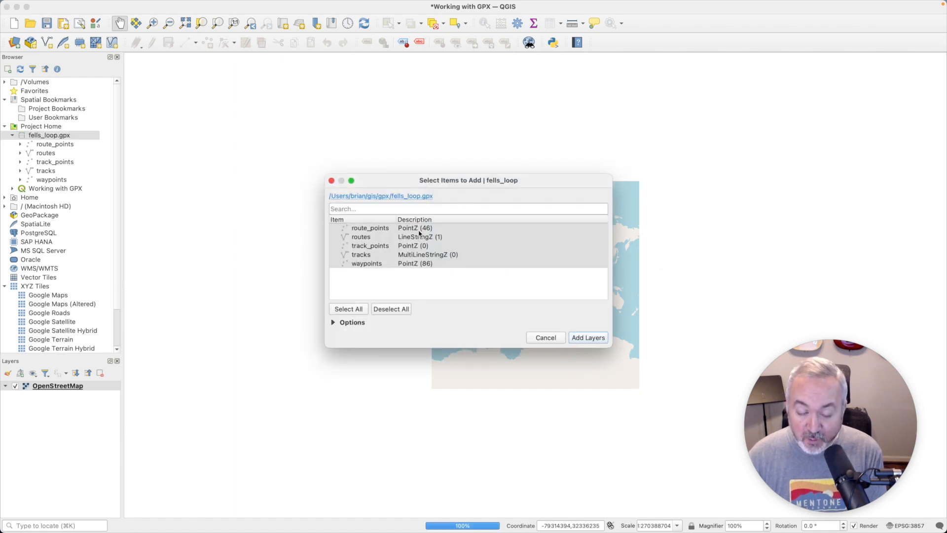
mouse_move(464, 255)
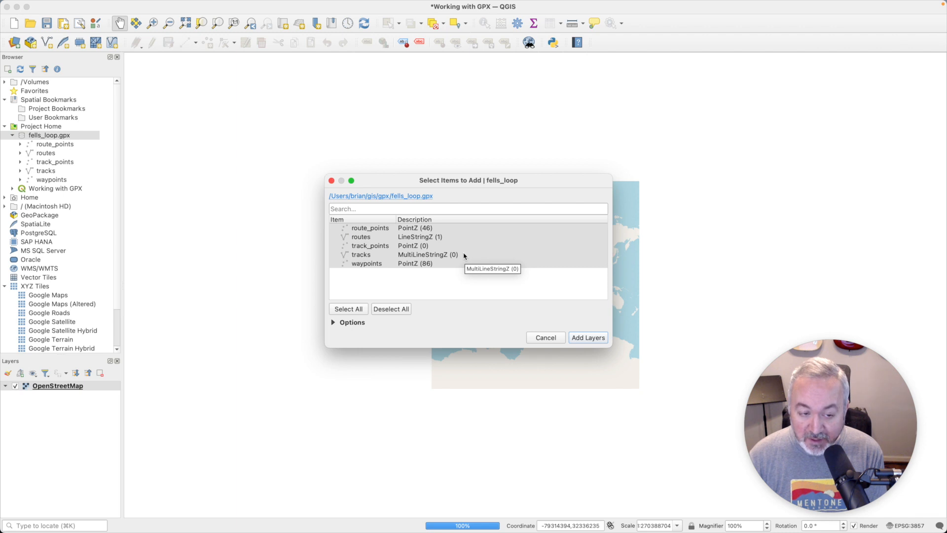
mouse_move(376, 236)
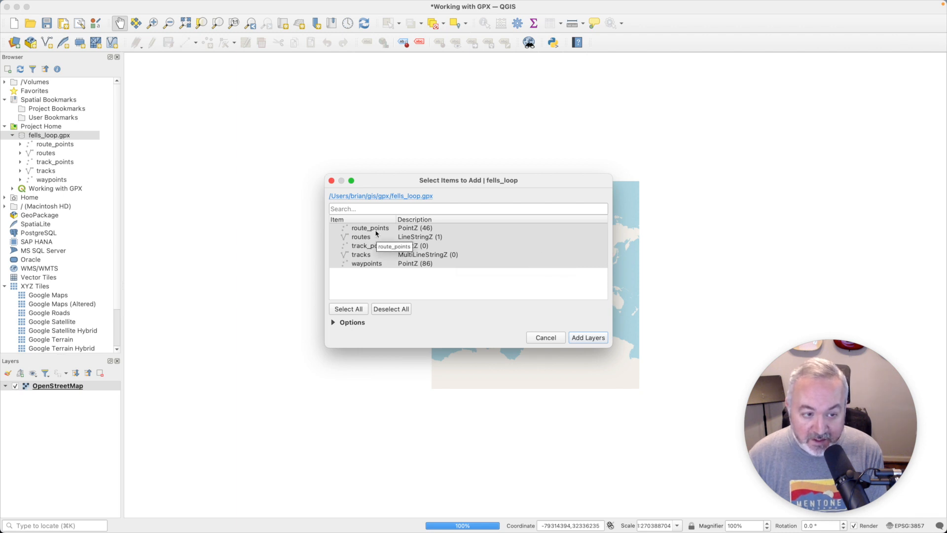
mouse_move(409, 231)
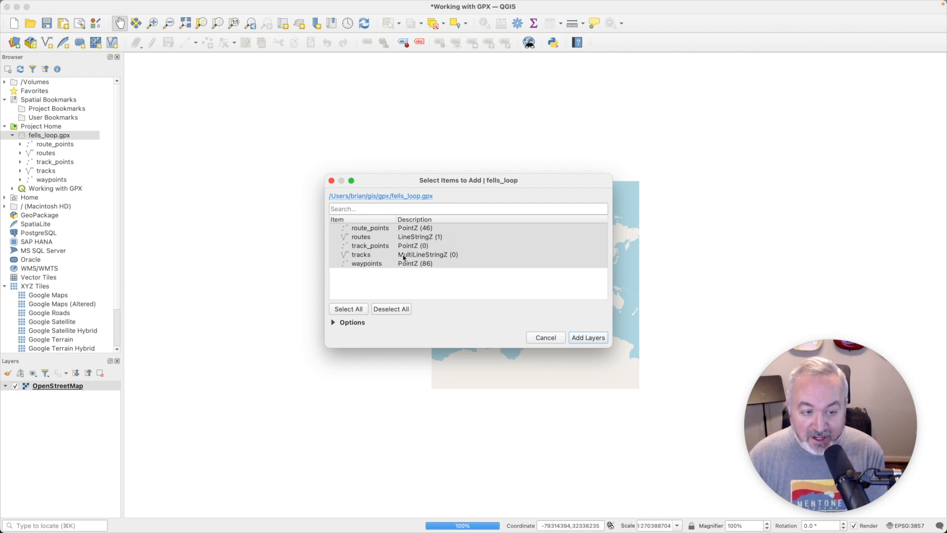
mouse_move(435, 257)
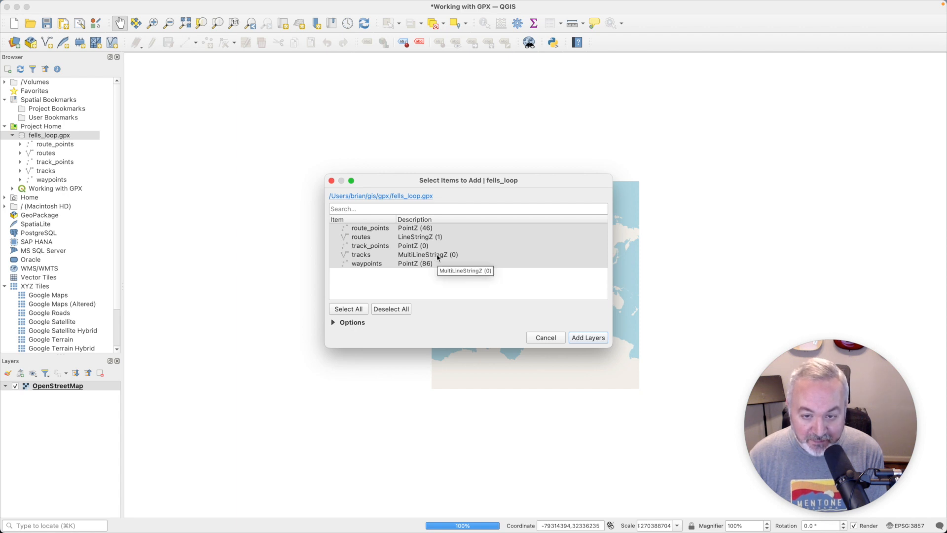
- Select route_points, routes and waypoints in Select Items to Add and add them as layers
left_click(370, 228)
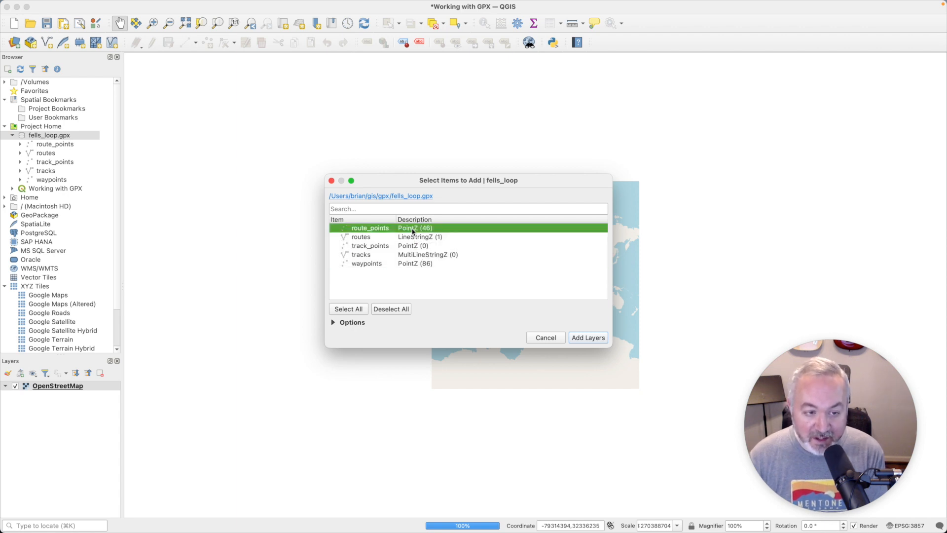
mouse_move(423, 233)
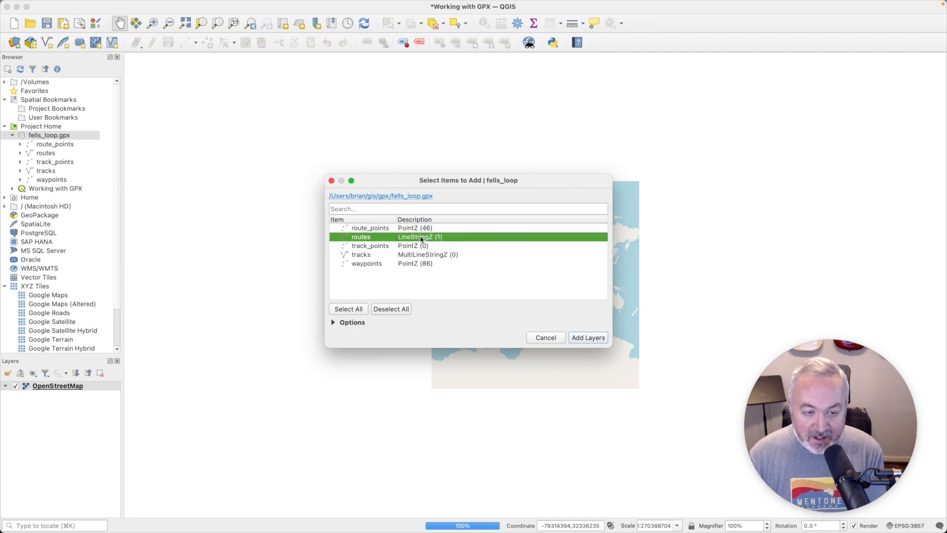
mouse_move(421, 237)
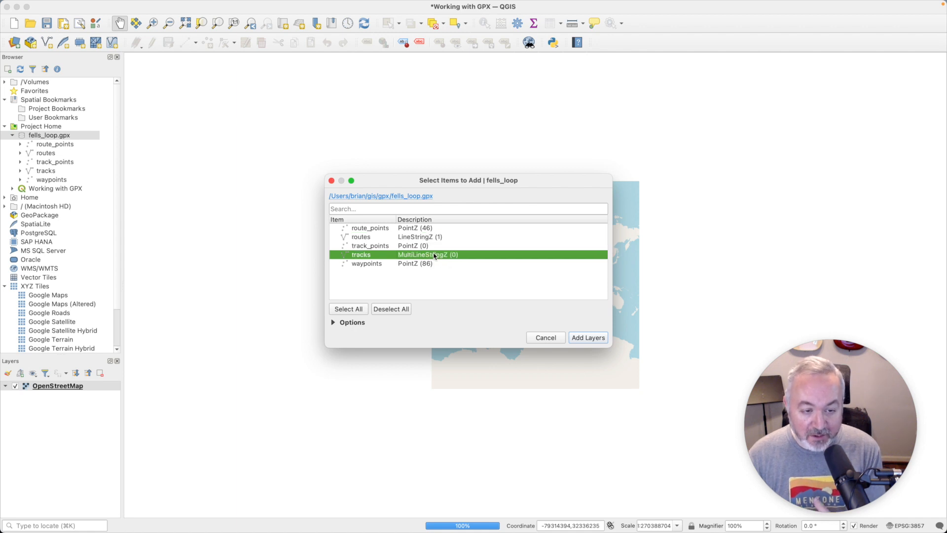
mouse_move(430, 255)
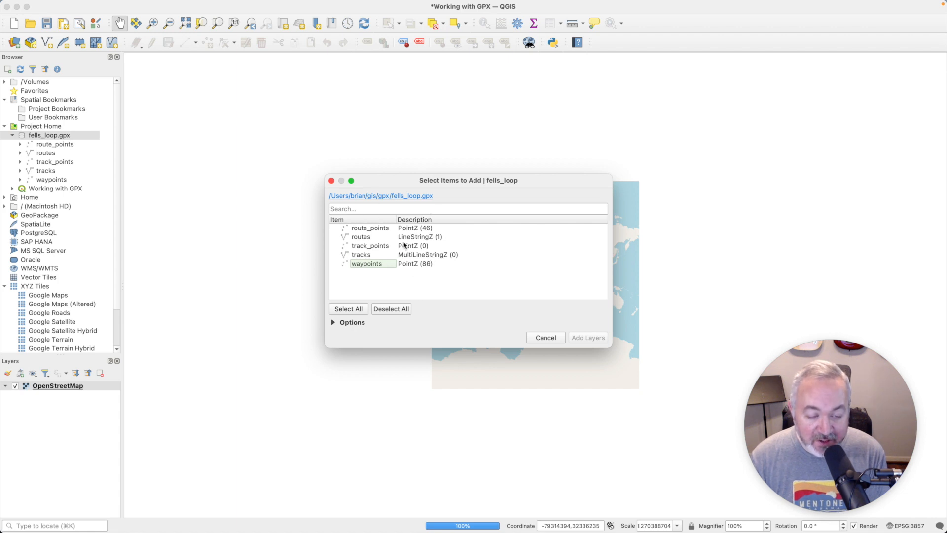
mouse_move(415, 236)
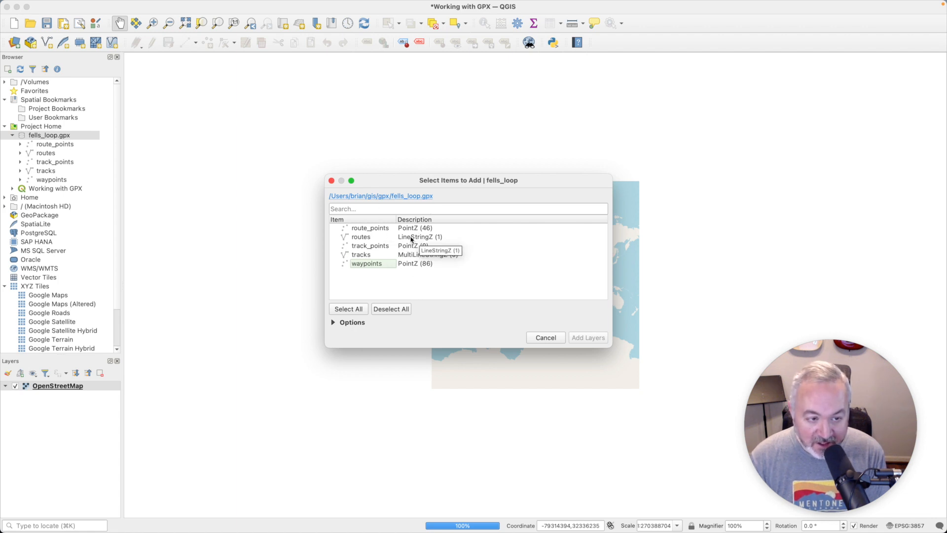
left_click(361, 236)
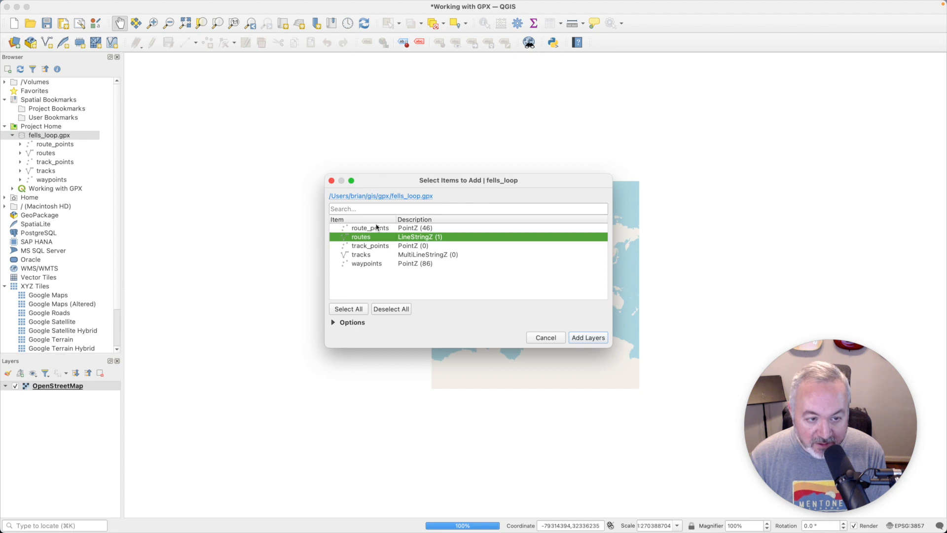
left_click(369, 228)
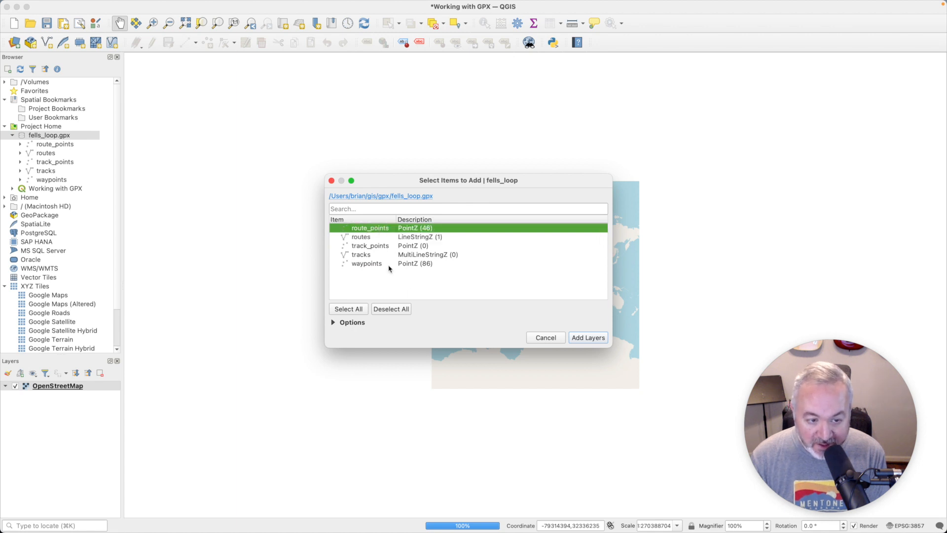
left_click(366, 263)
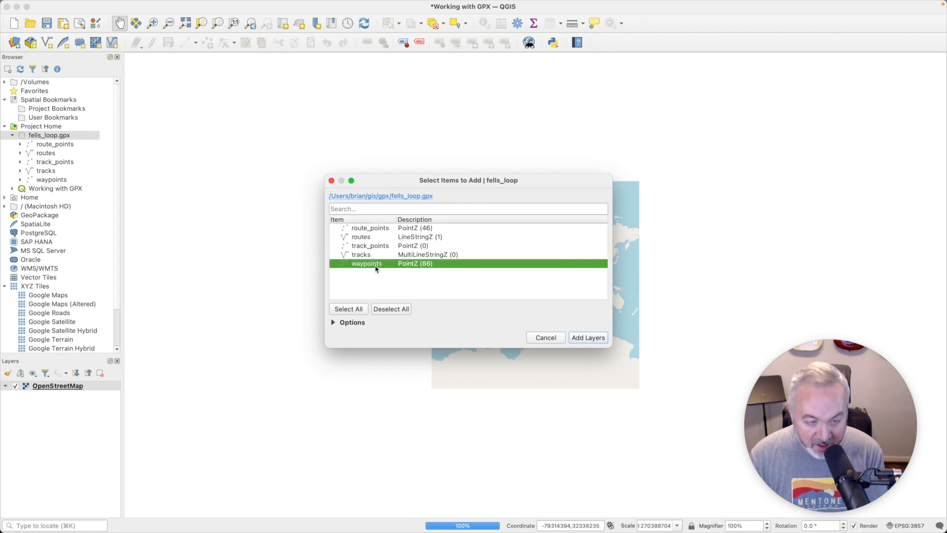
mouse_move(389, 264)
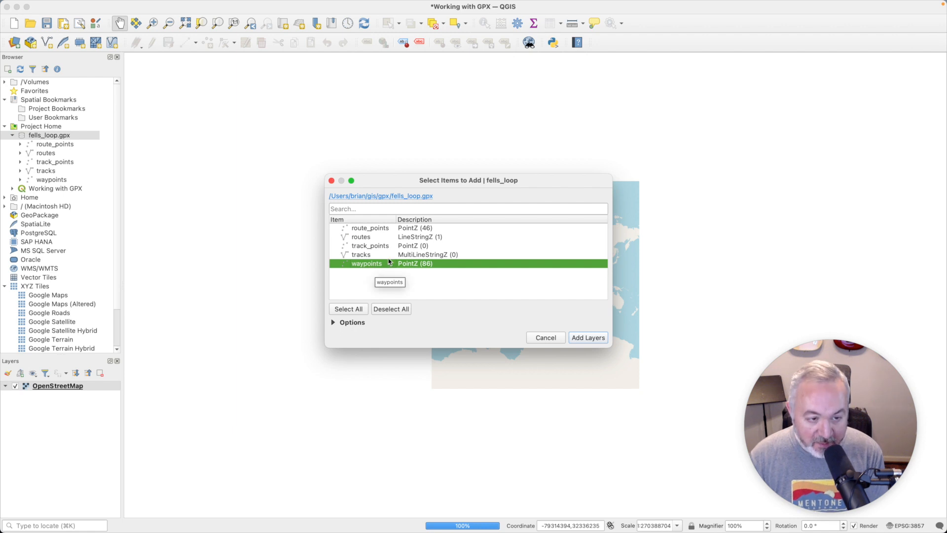
left_click(361, 236)
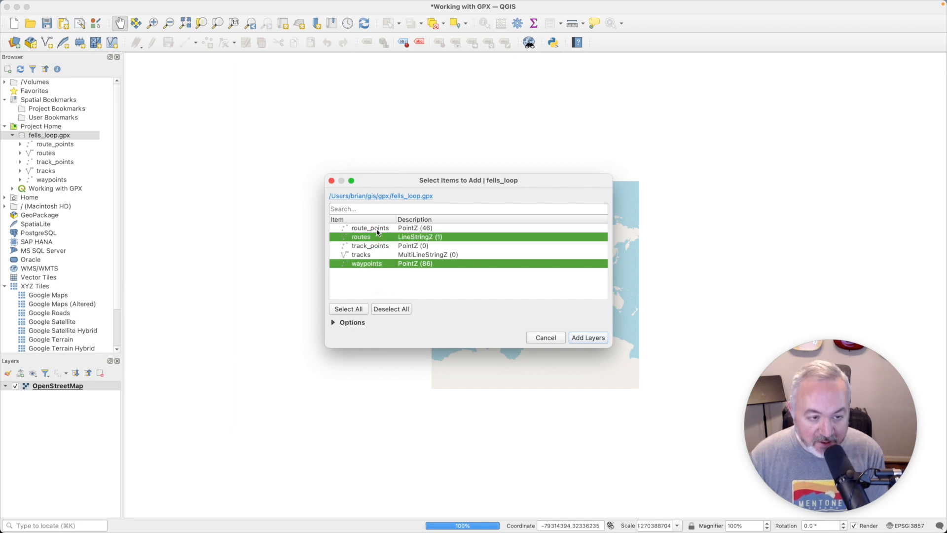
left_click(369, 228)
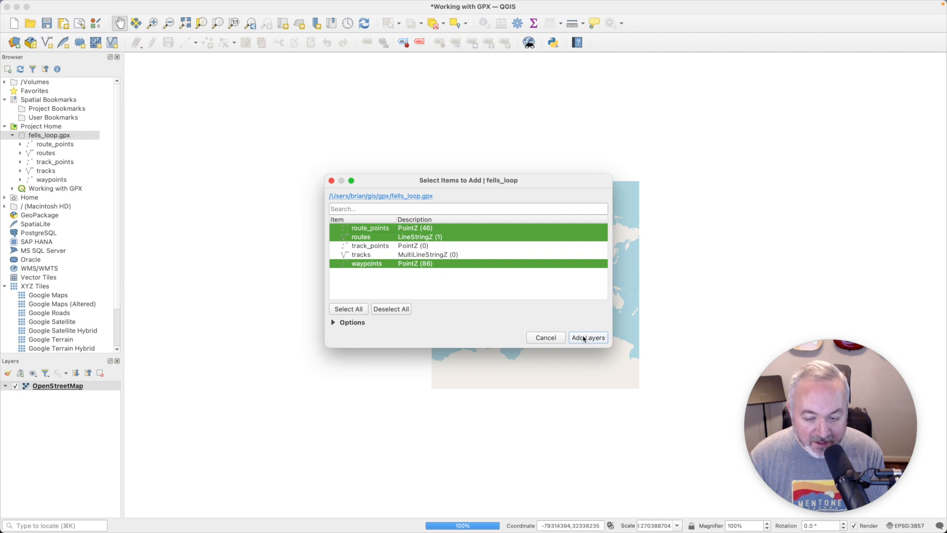
left_click(586, 337)
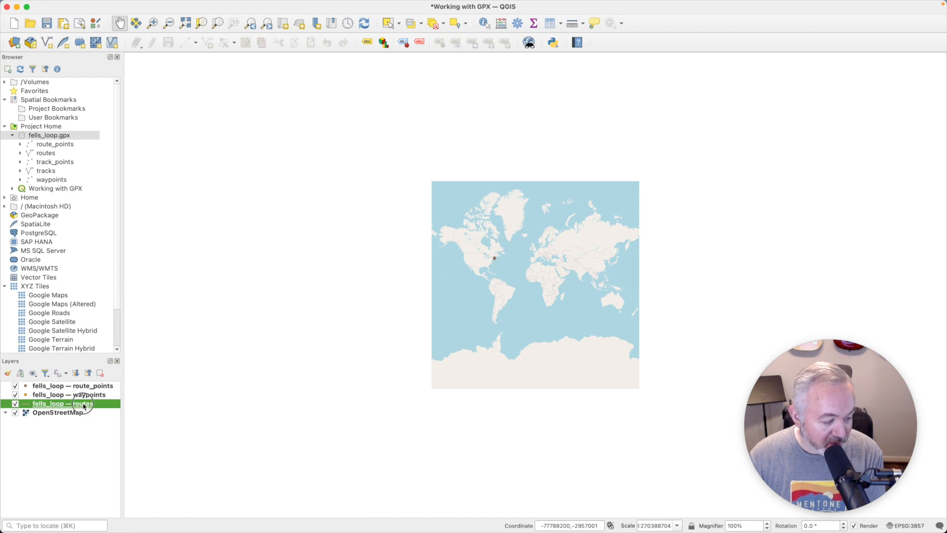
- Zoom to the routes layer and style it with the 'simple red line' symbol
right_click(66, 404)
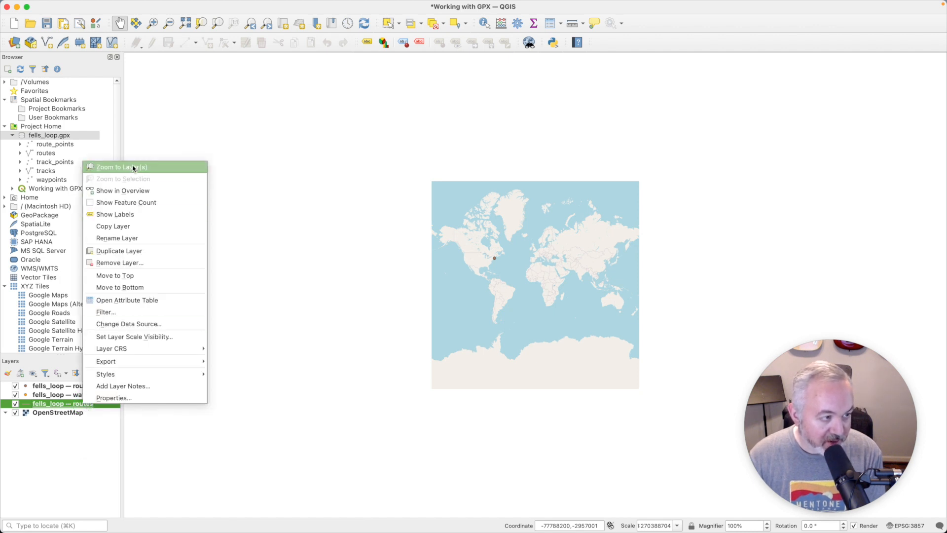
left_click(122, 167)
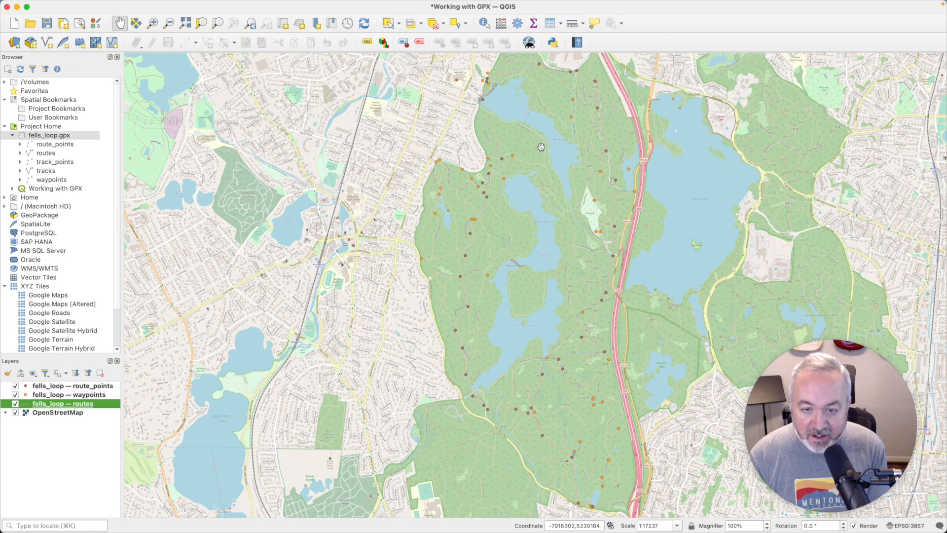
mouse_move(578, 209)
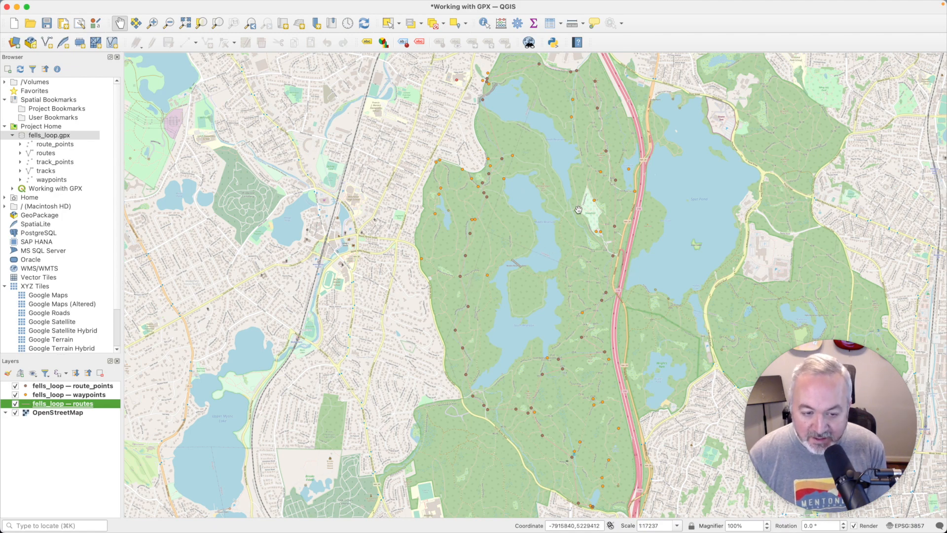
mouse_move(577, 208)
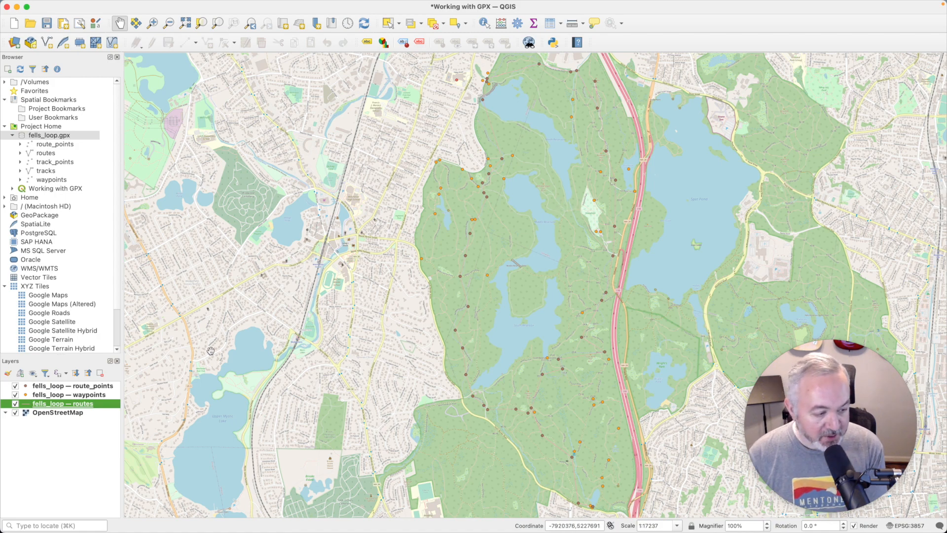
mouse_move(66, 403)
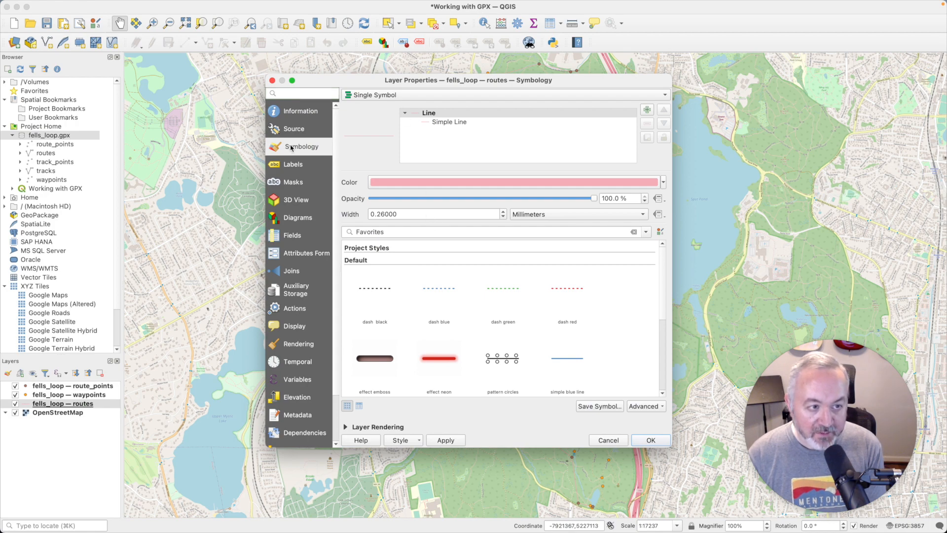
mouse_move(308, 149)
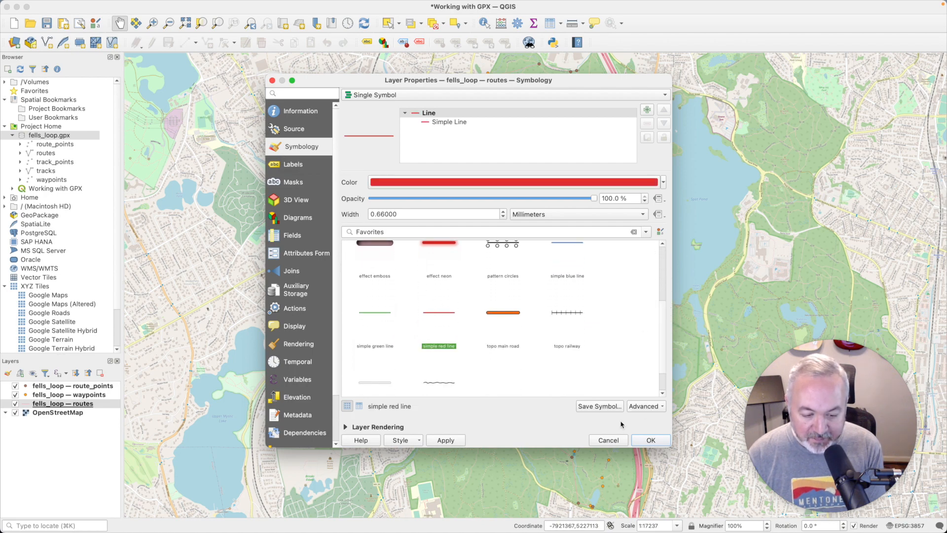
left_click(650, 440)
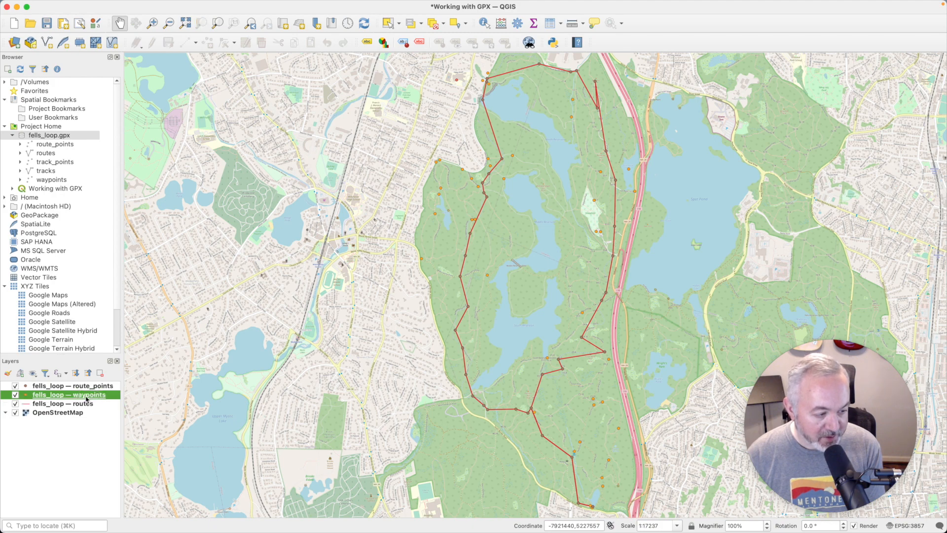
- Style waypoints as blue dots and route_points as 'dot red' via their Symbology properties
double_click(68, 395)
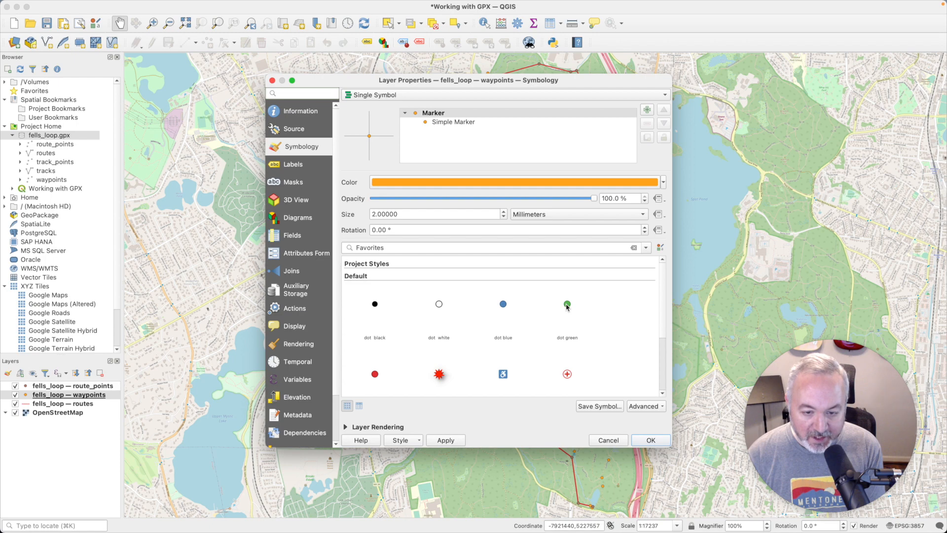
left_click(503, 304)
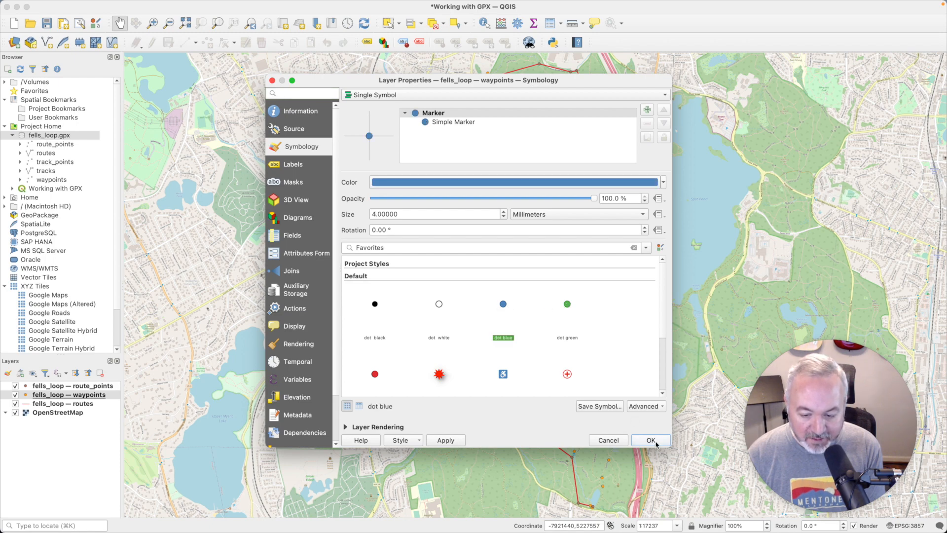
left_click(650, 440)
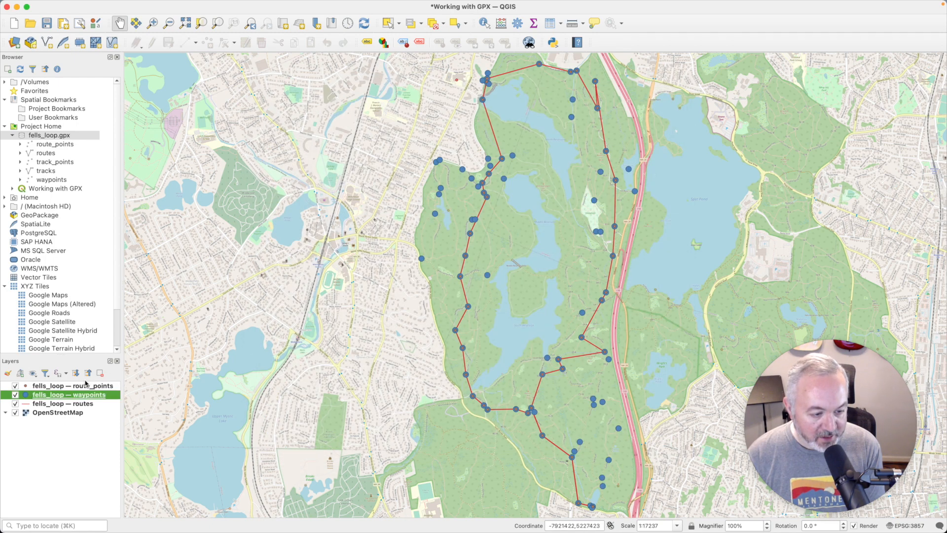
double_click(72, 386)
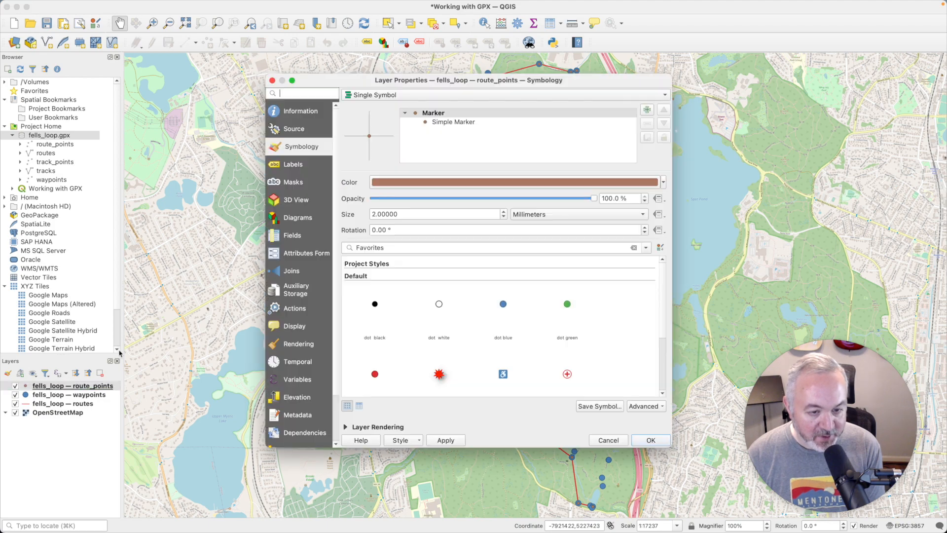
left_click(375, 373)
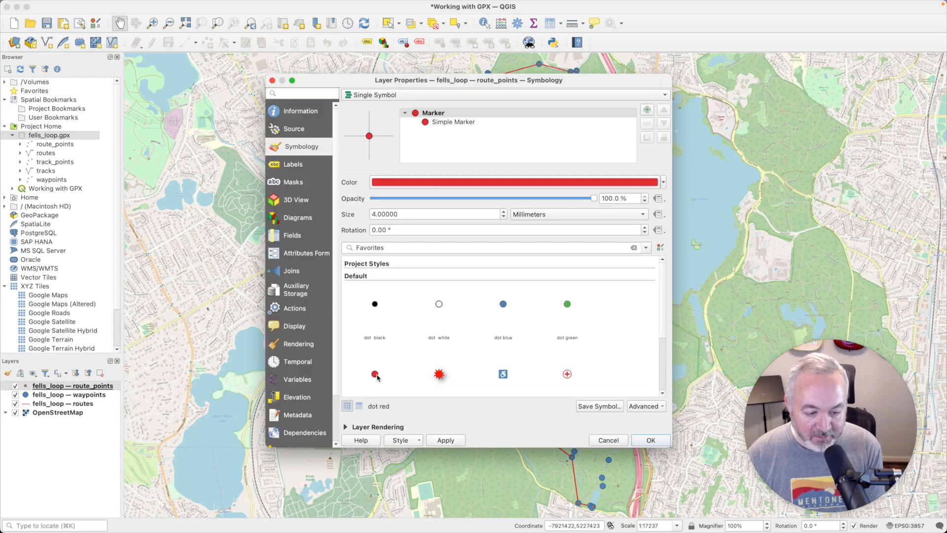
left_click(651, 440)
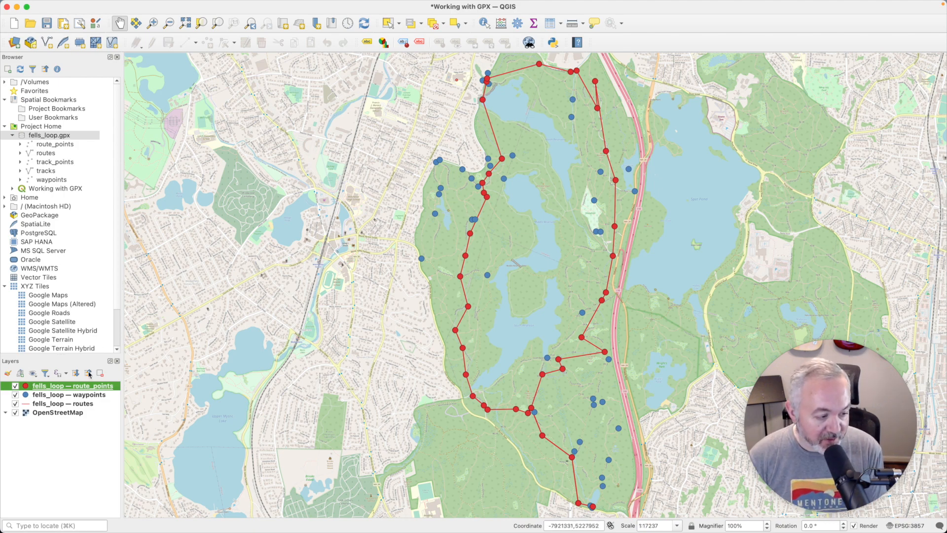
- Open the waypoints attribute table, dock it beneath the map and resize the panel
left_click(68, 395)
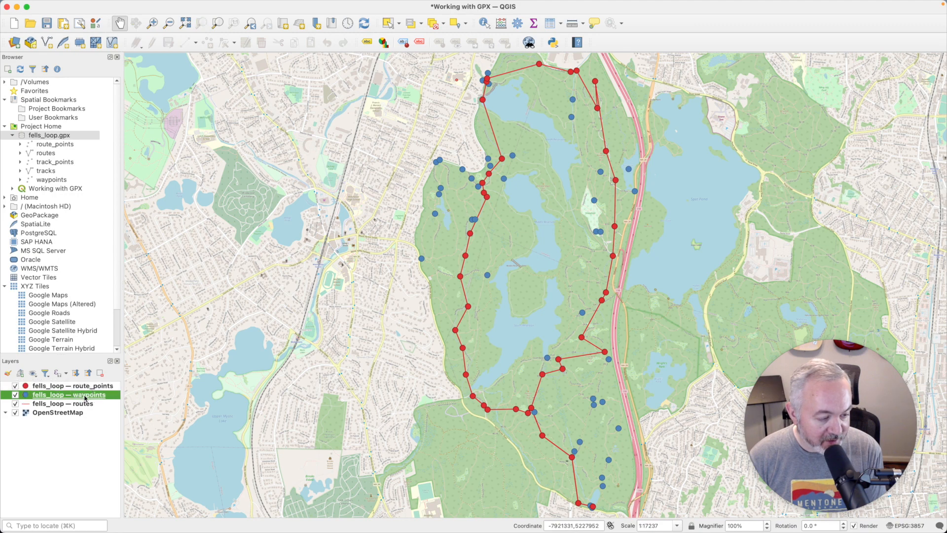
right_click(67, 395)
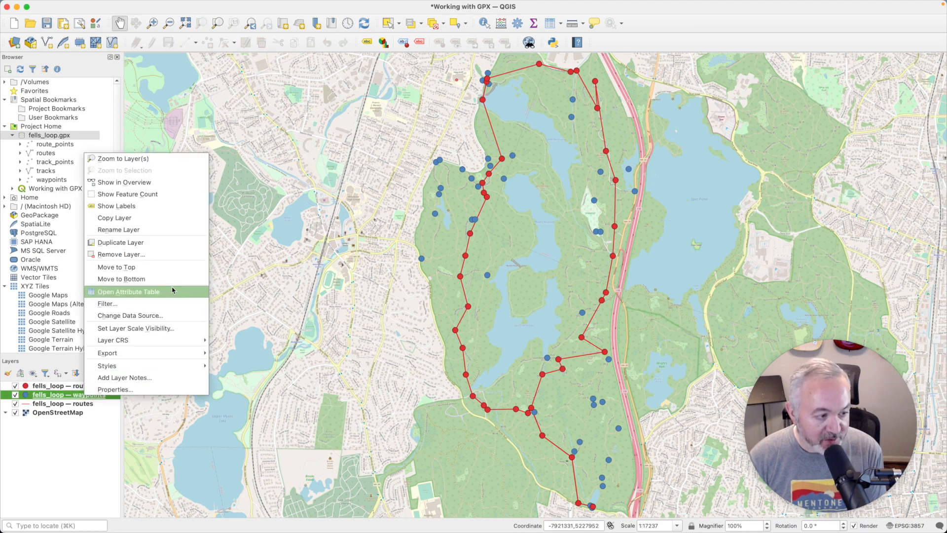
left_click(128, 291)
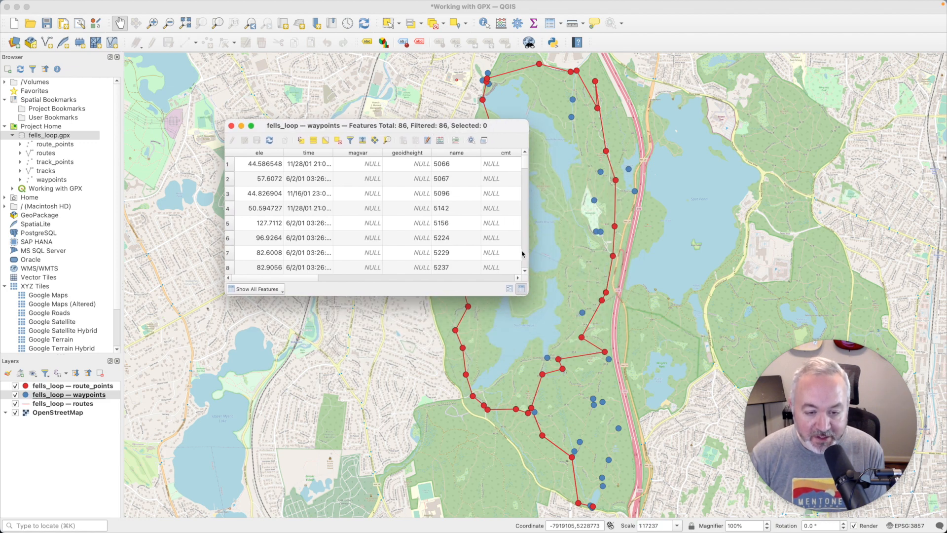
left_click_drag(526, 296, 711, 411)
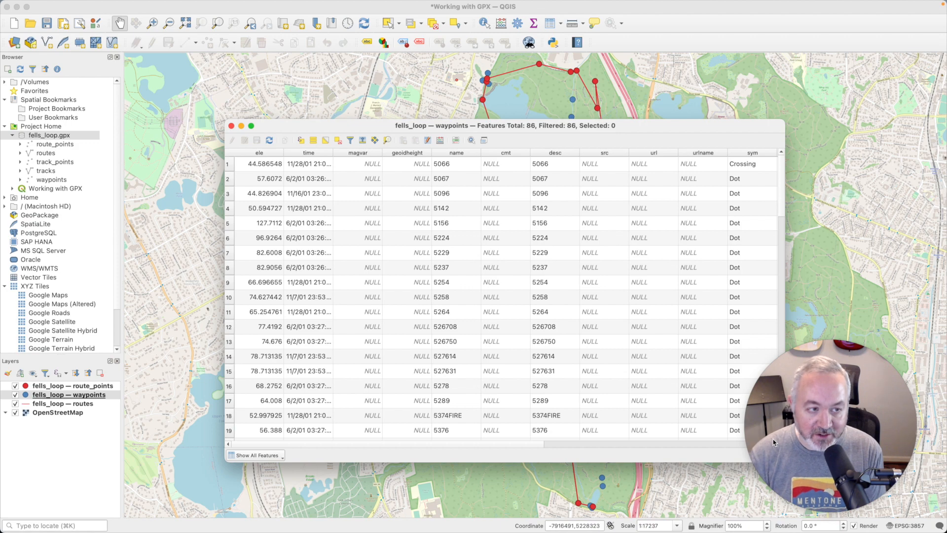
mouse_move(489, 319)
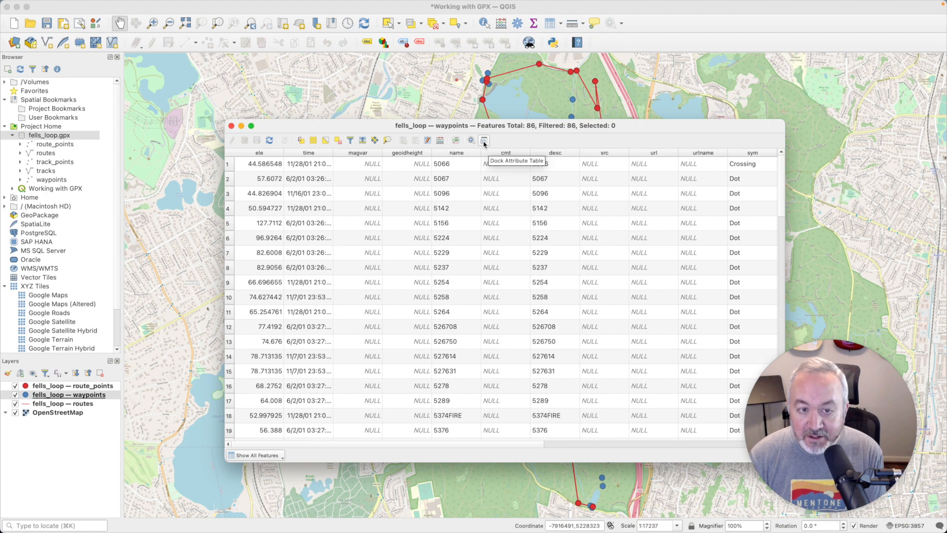
left_click(484, 139)
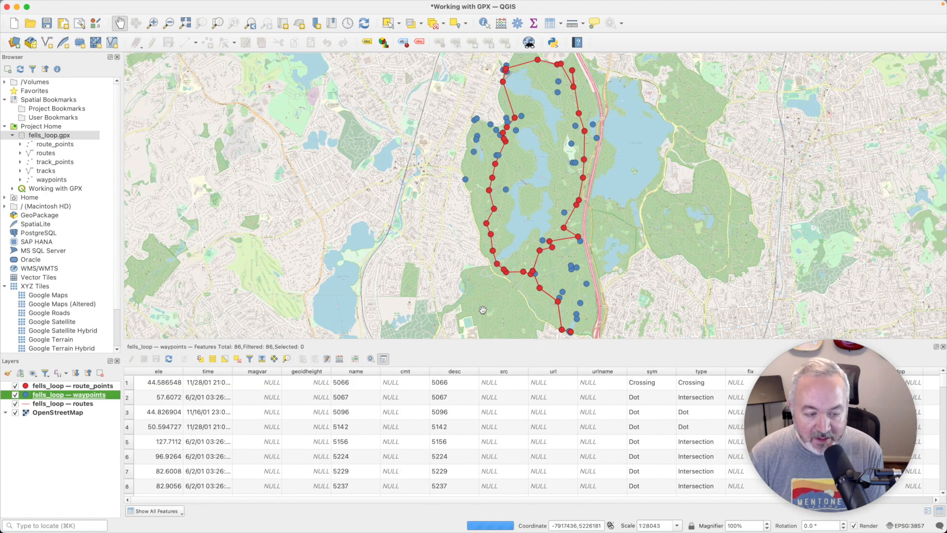
left_click_drag(482, 310, 482, 342)
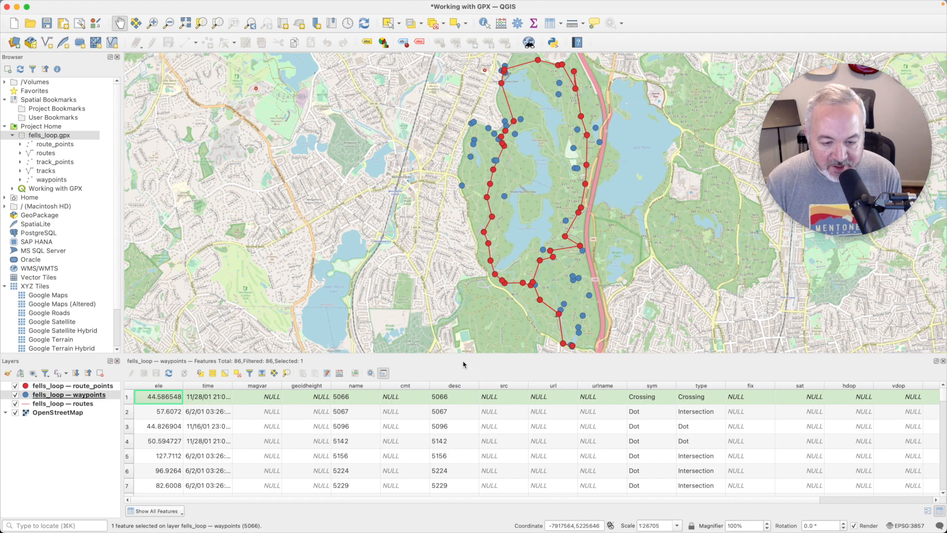
- Zoom to the waypoints layer and select waypoints 5142 and 5156 in the attribute table
right_click(68, 395)
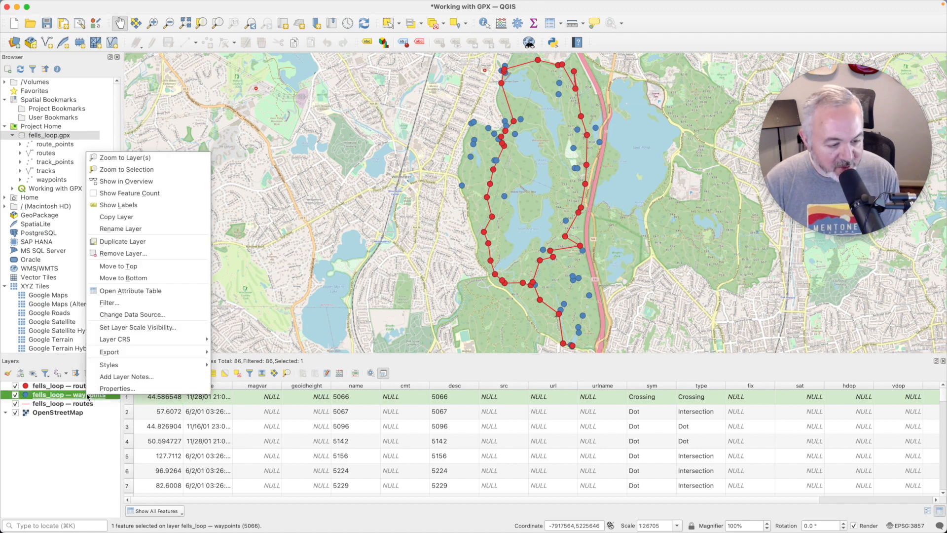
left_click(120, 157)
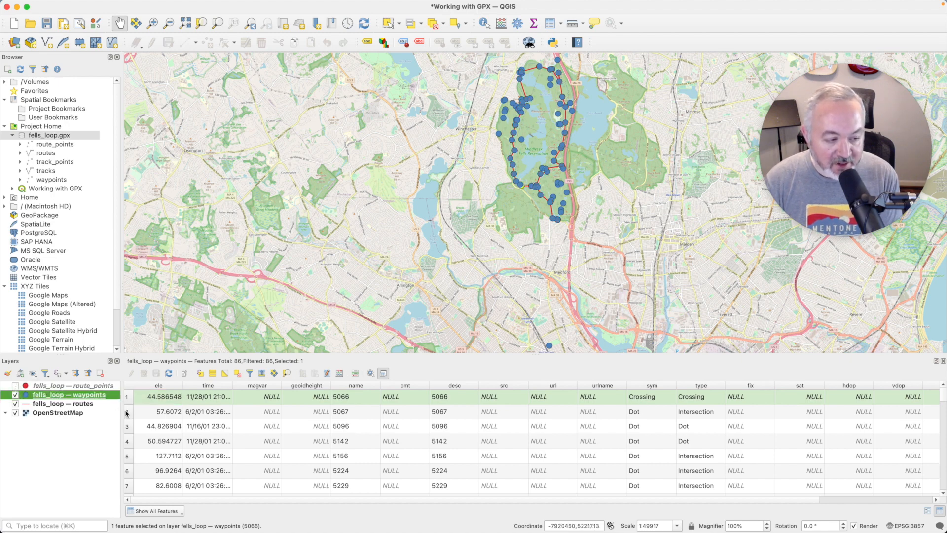
left_click(133, 426)
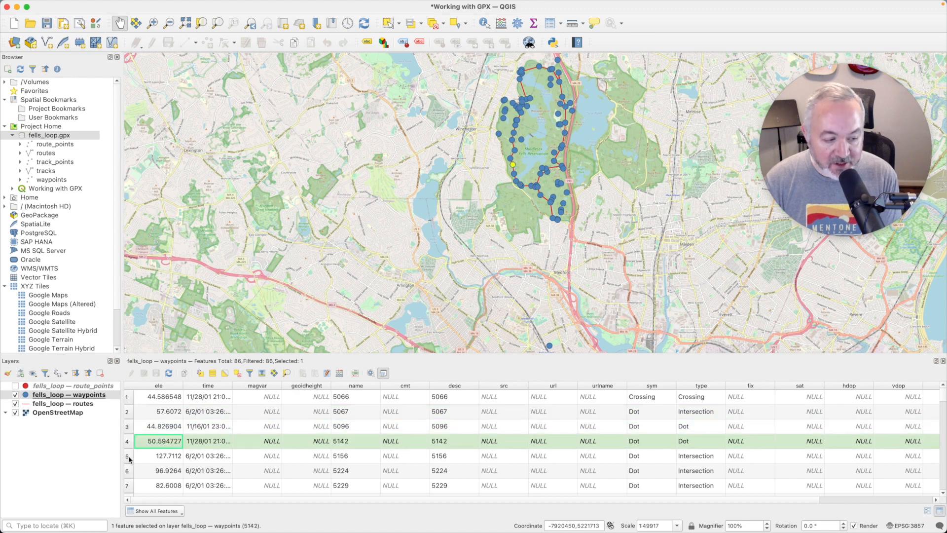
left_click(158, 456)
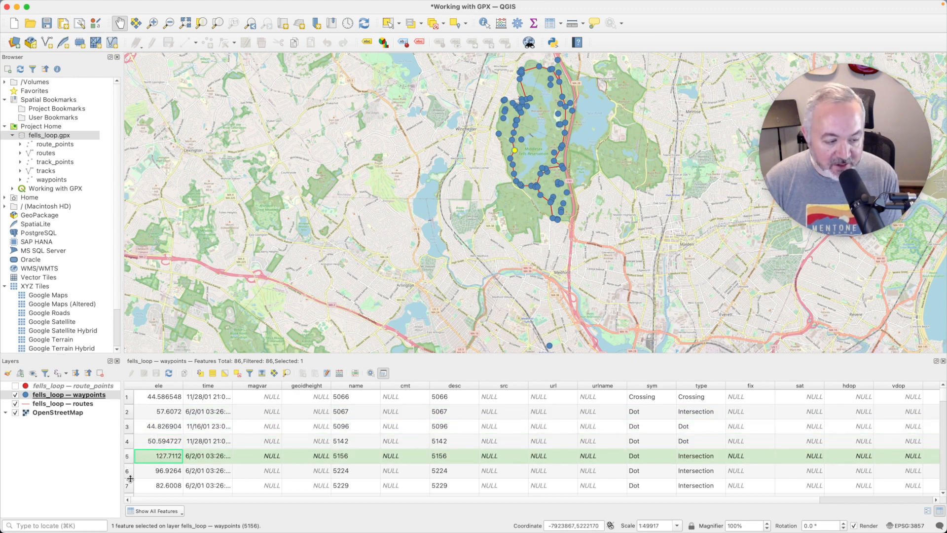
scroll("down", 3)
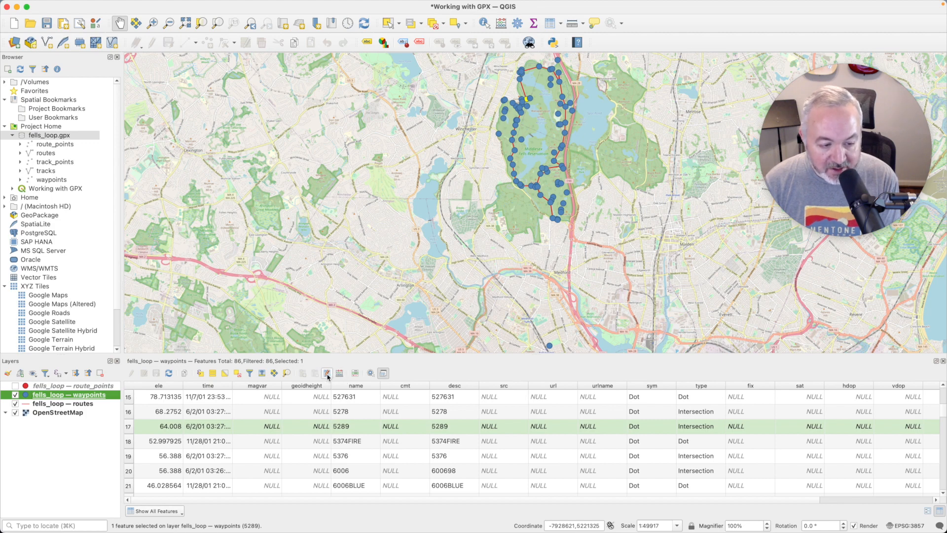
- In Organize Columns, hide the magvar, cmt and url fields of the waypoints table
left_click(328, 373)
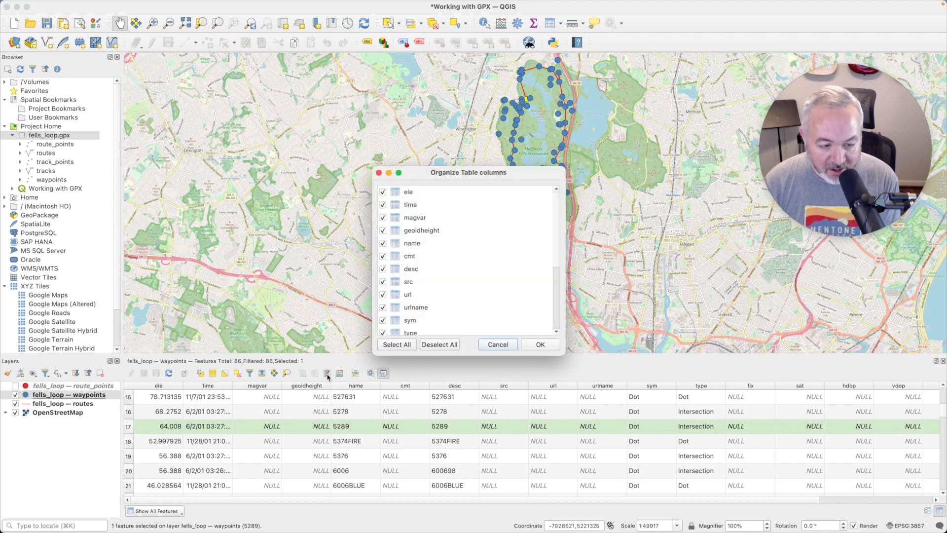
left_click_drag(468, 172, 434, 91)
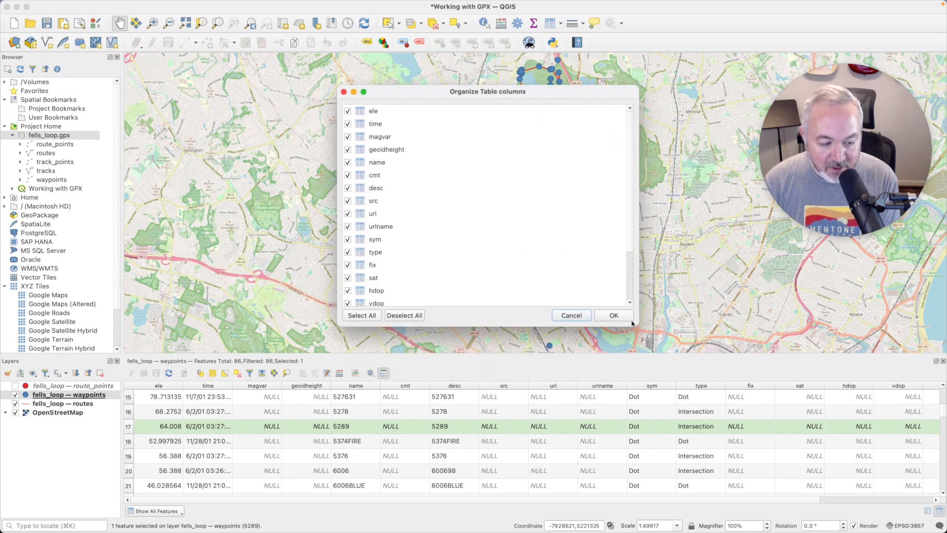
mouse_move(339, 136)
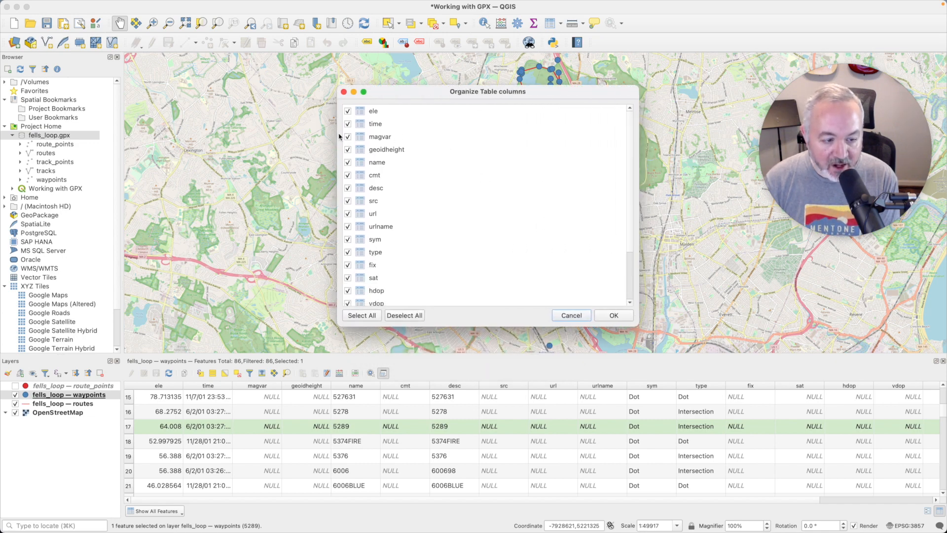
left_click(380, 136)
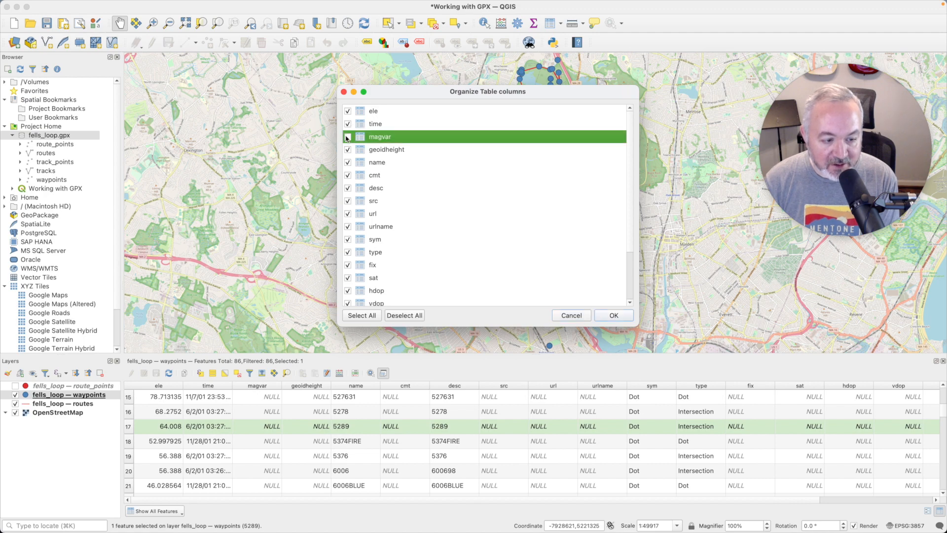
left_click(347, 136)
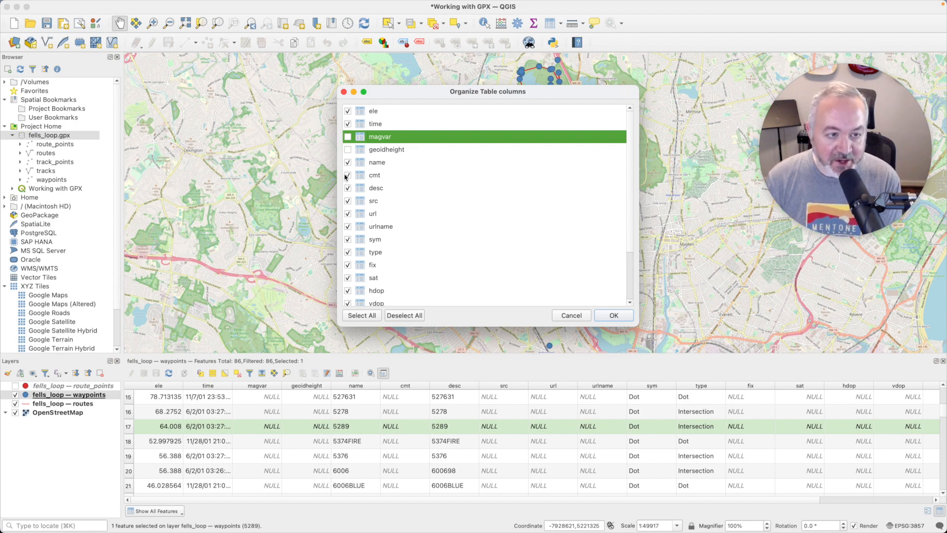
left_click(348, 174)
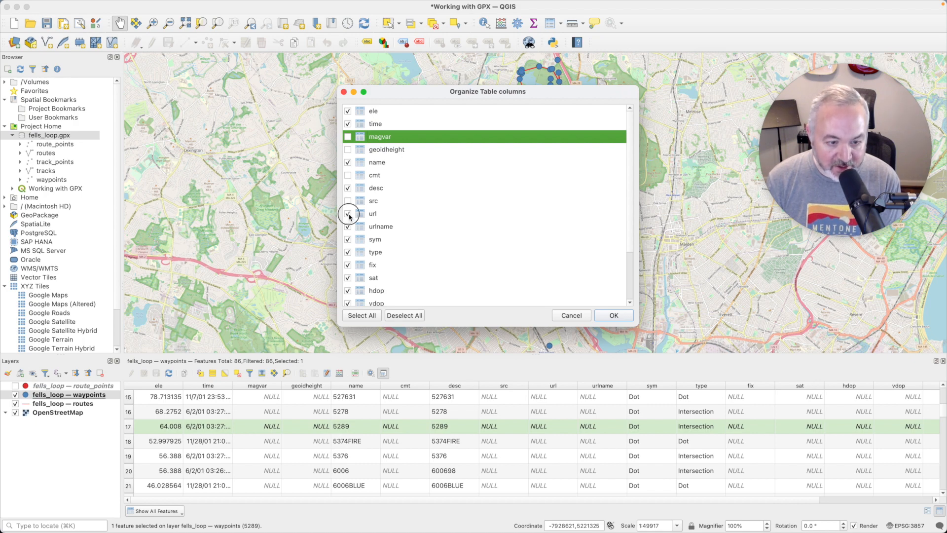
left_click(348, 213)
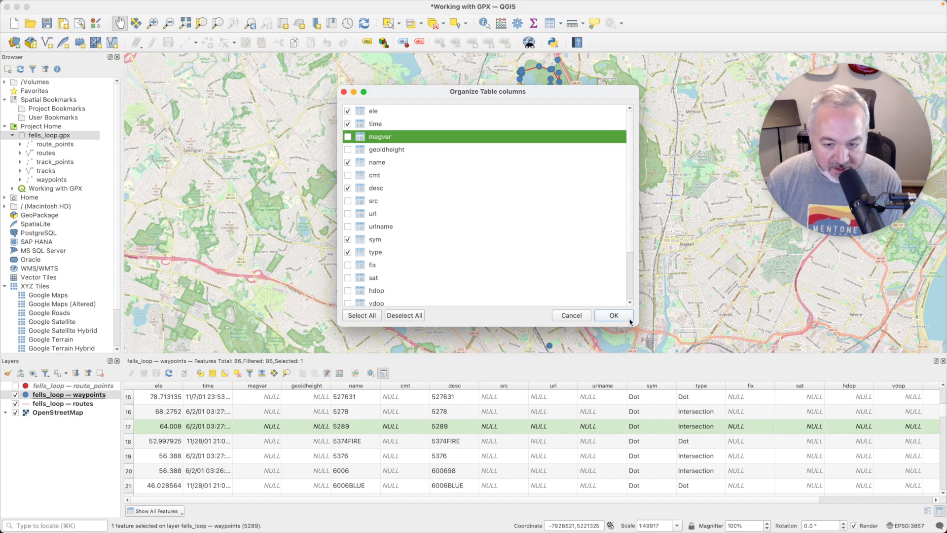
- Hide the remaining unneeded fields so only ele, time, name, desc, sym and type show
left_click(612, 314)
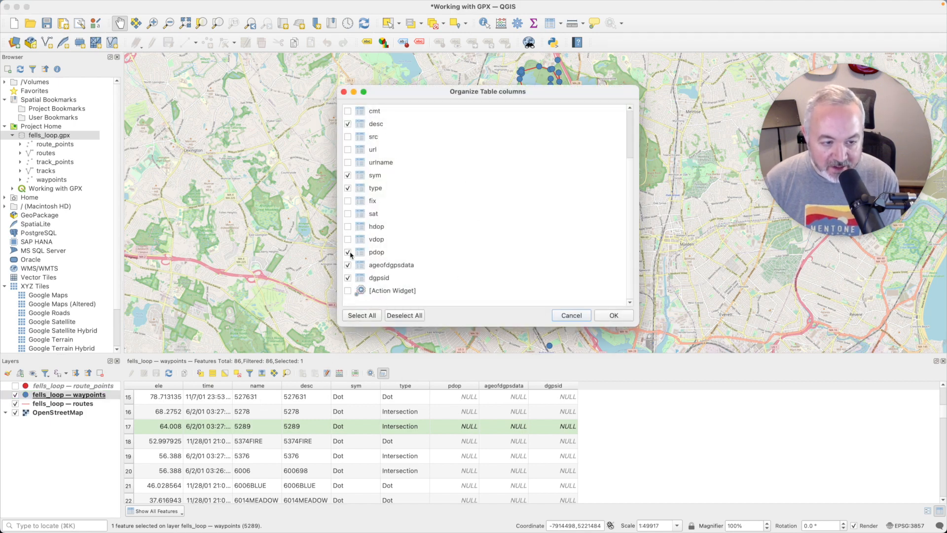
left_click(376, 251)
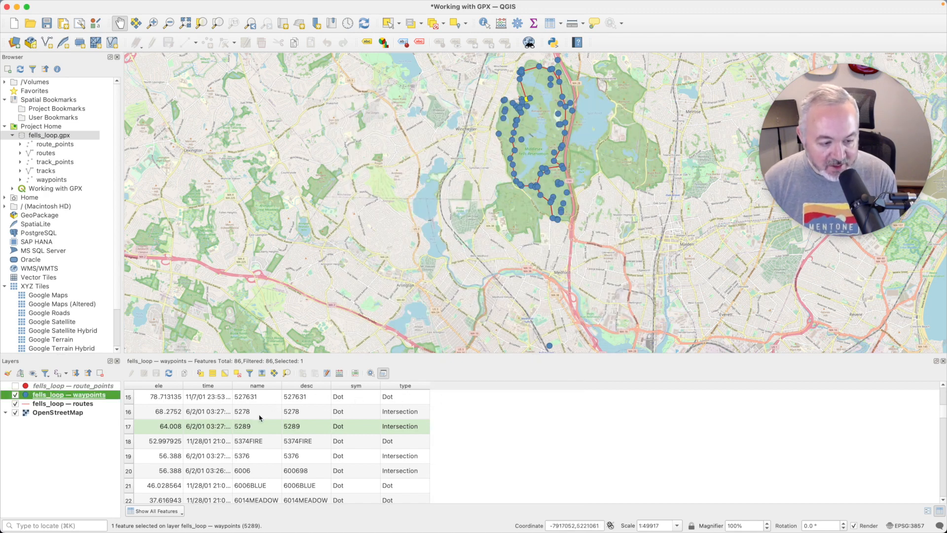
scroll("down", 3)
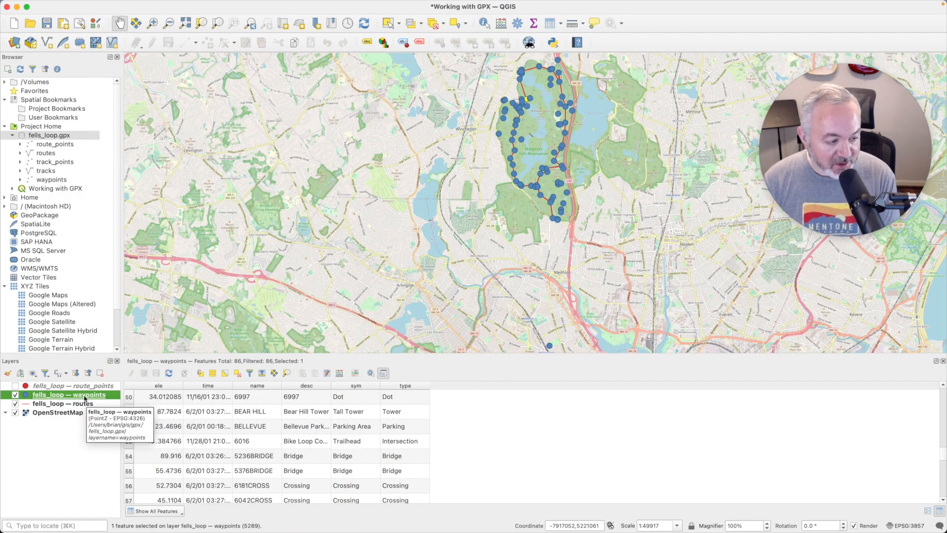
- Give the waypoints layer single labels using the desc field
double_click(68, 395)
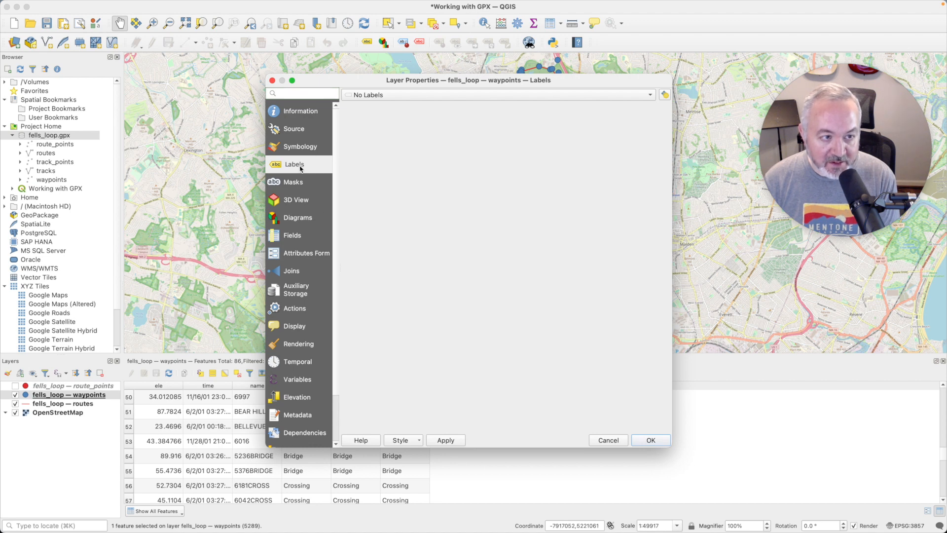
mouse_move(295, 164)
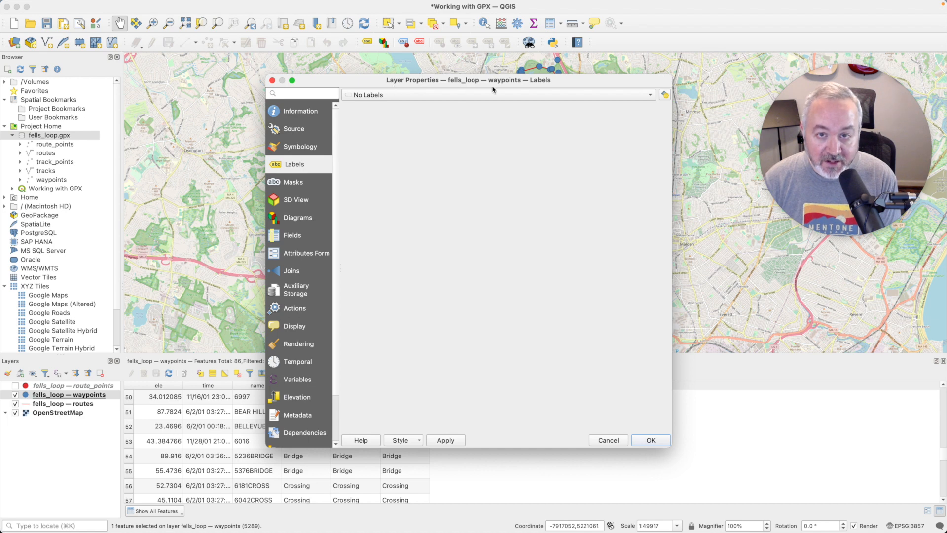
left_click(498, 94)
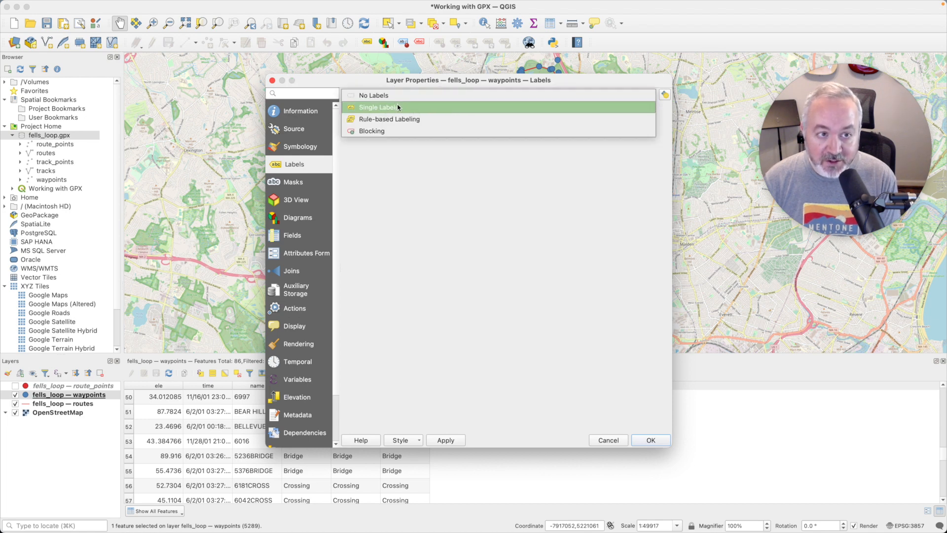
left_click(379, 107)
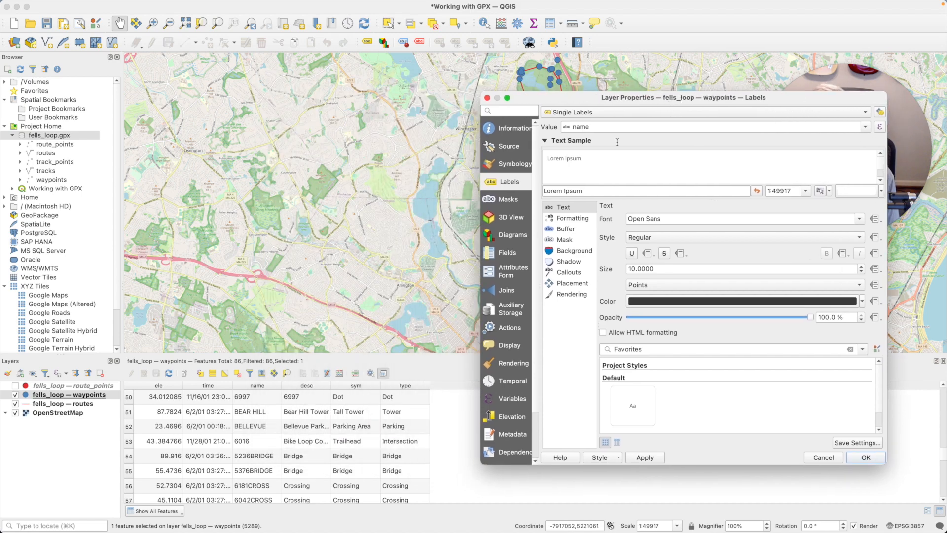
mouse_move(293, 448)
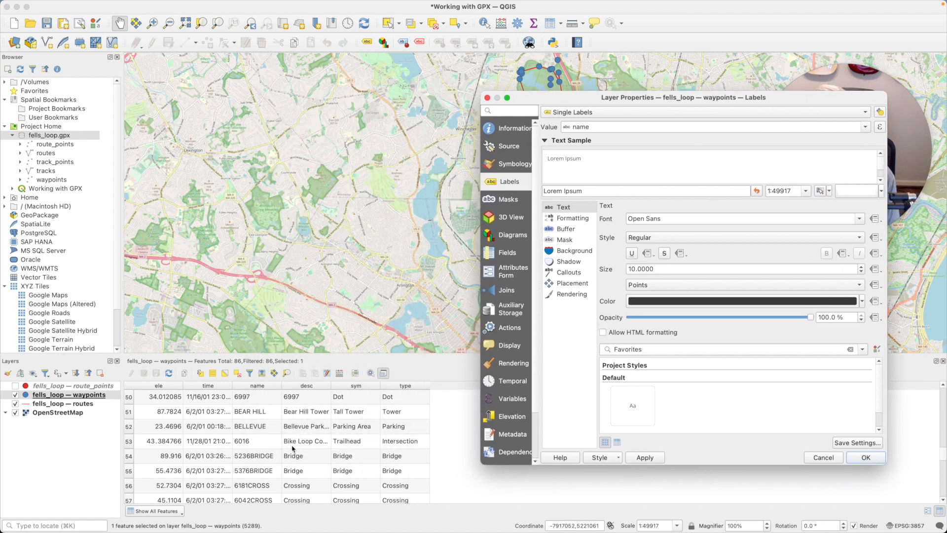
mouse_move(292, 463)
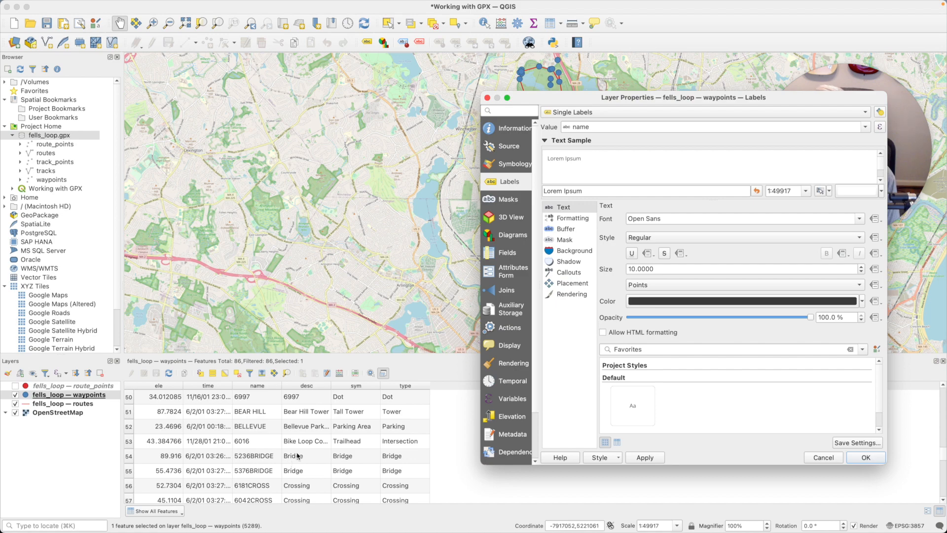
mouse_move(299, 466)
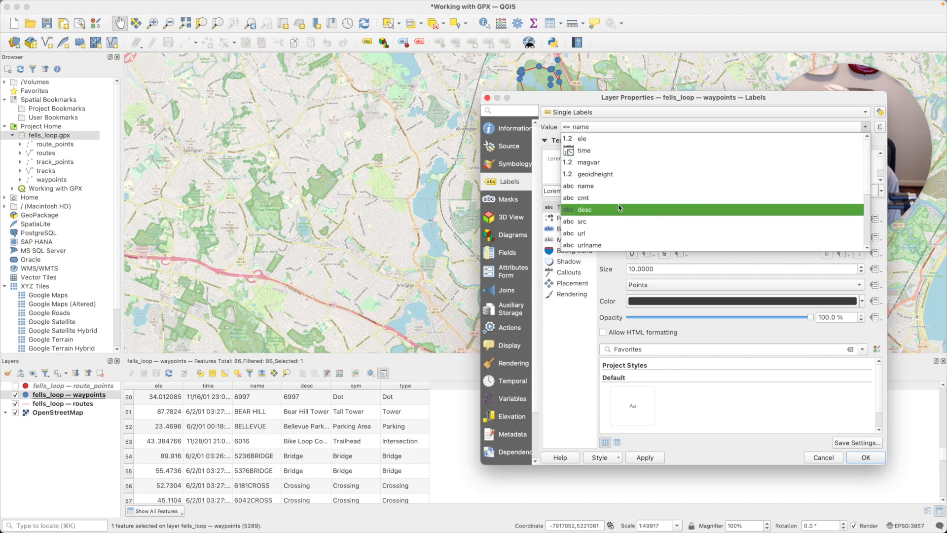
left_click(584, 209)
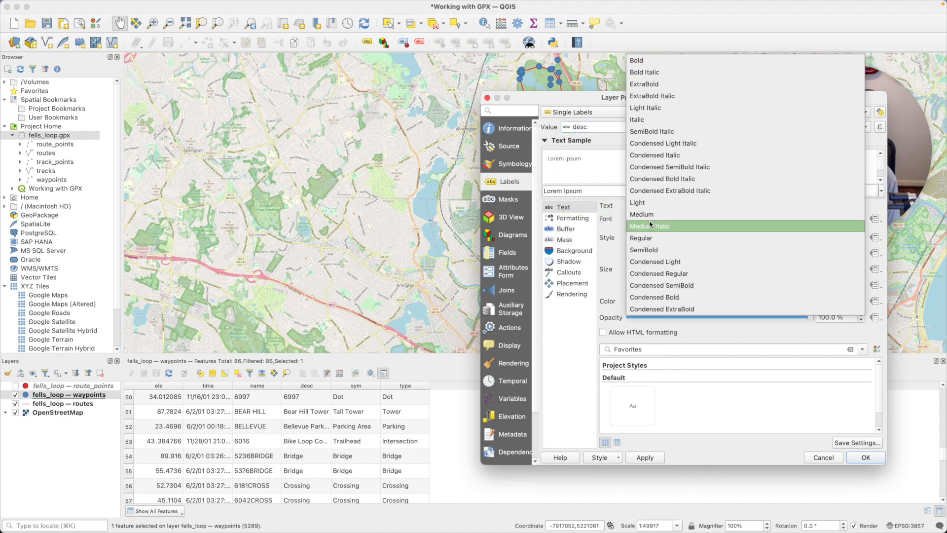
mouse_move(652, 60)
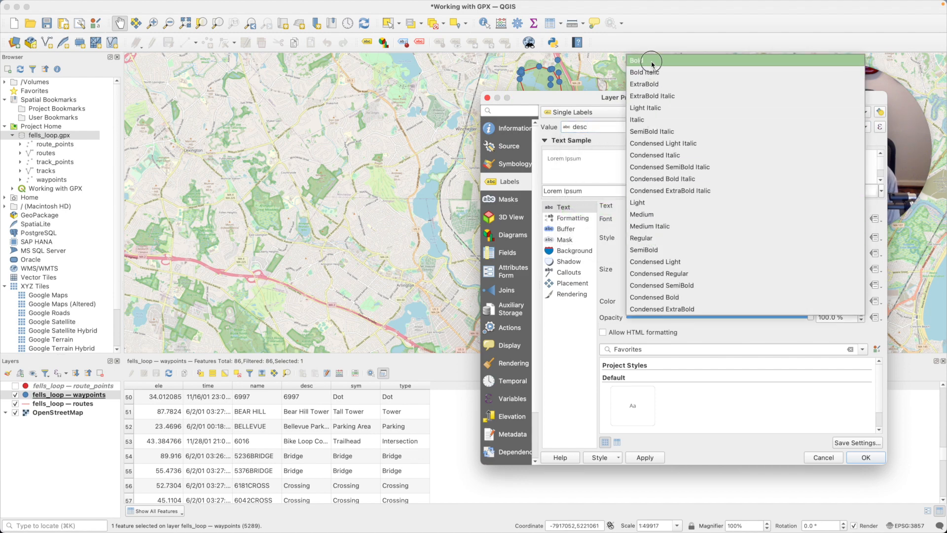
- Make the waypoint labels bold with a text buffer and apply them to the map
left_click(637, 60)
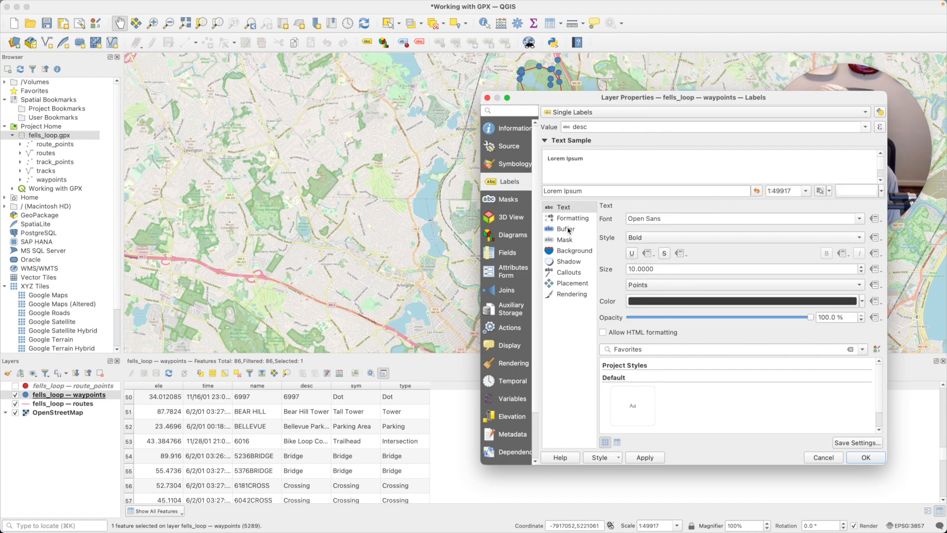
mouse_move(566, 228)
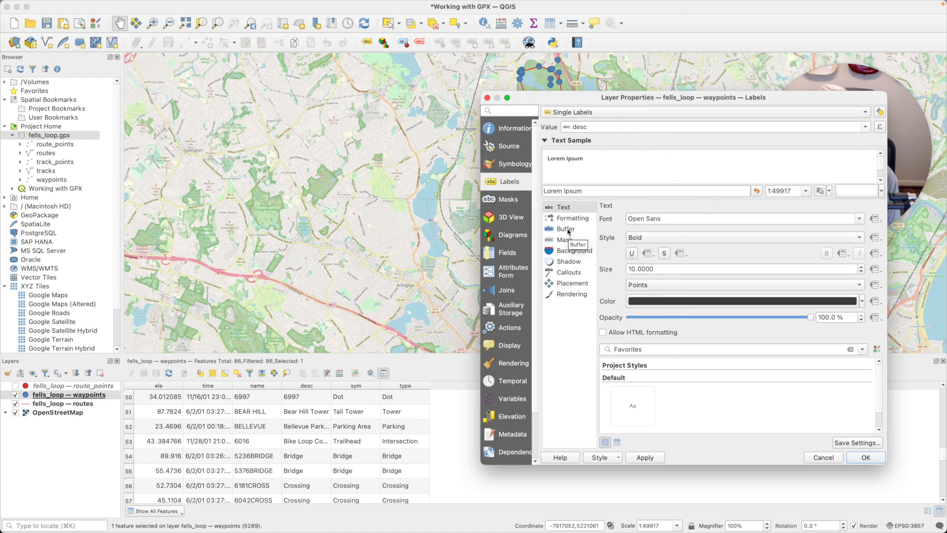
left_click(564, 228)
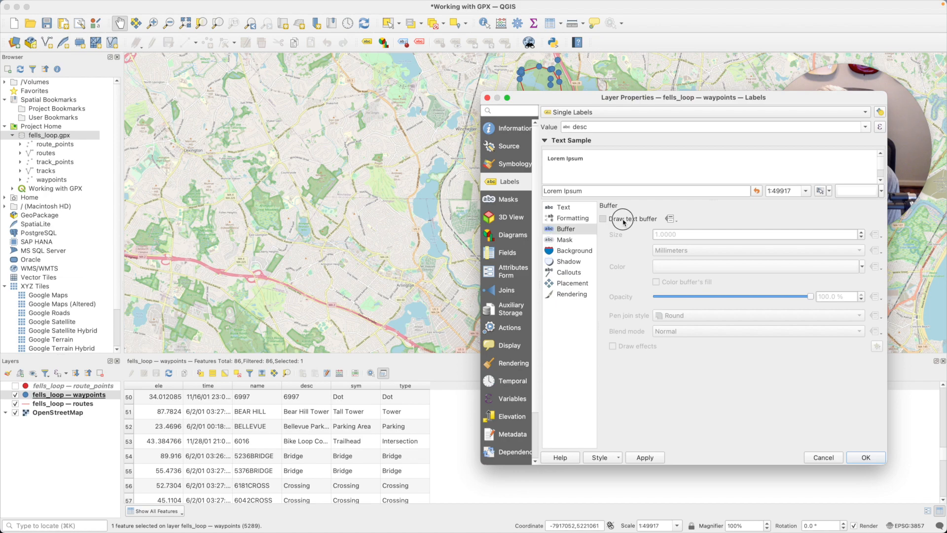
left_click(602, 218)
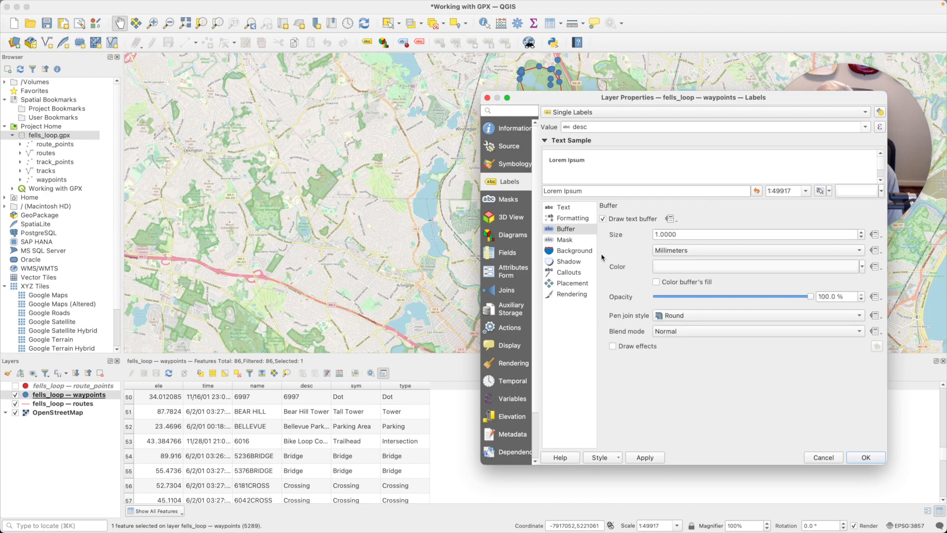
mouse_move(714, 359)
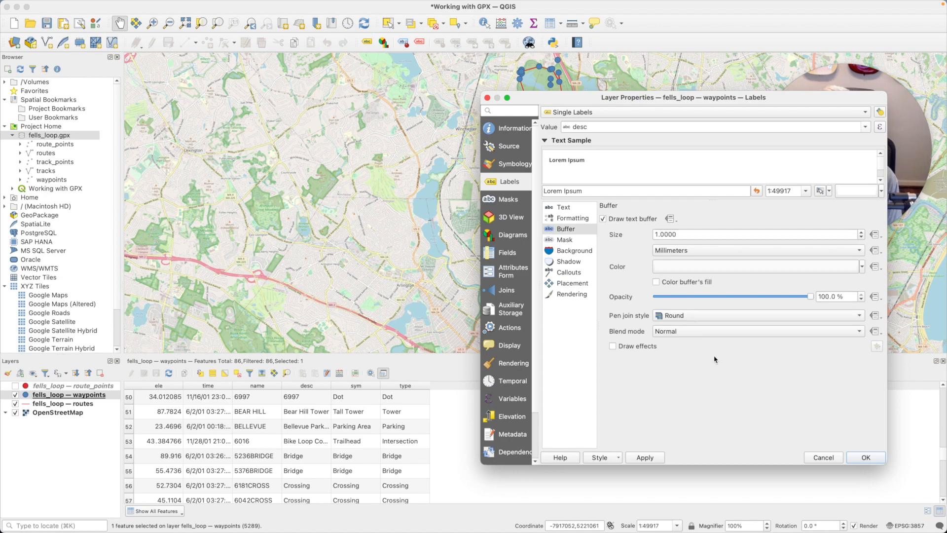
left_click(866, 456)
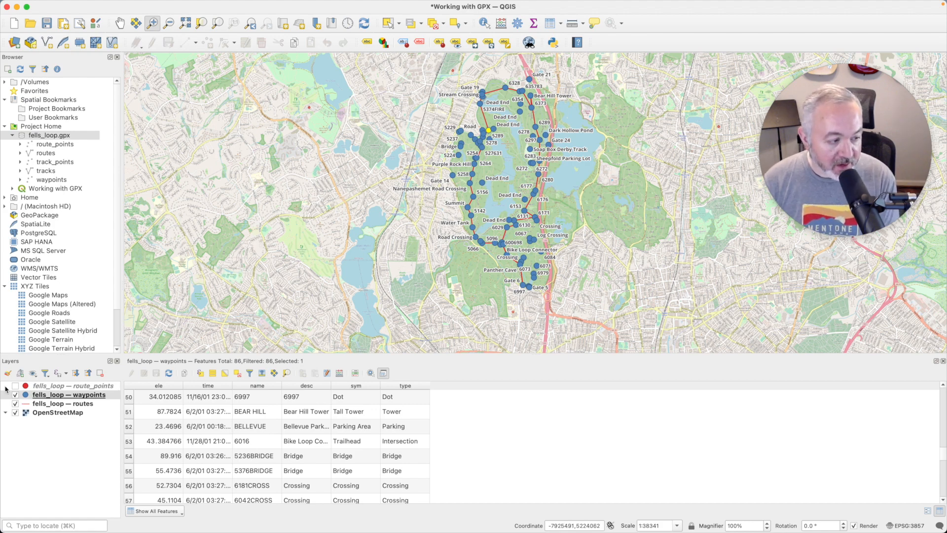
- Hide the waypoints layer and show the route_points layer instead
left_click(15, 395)
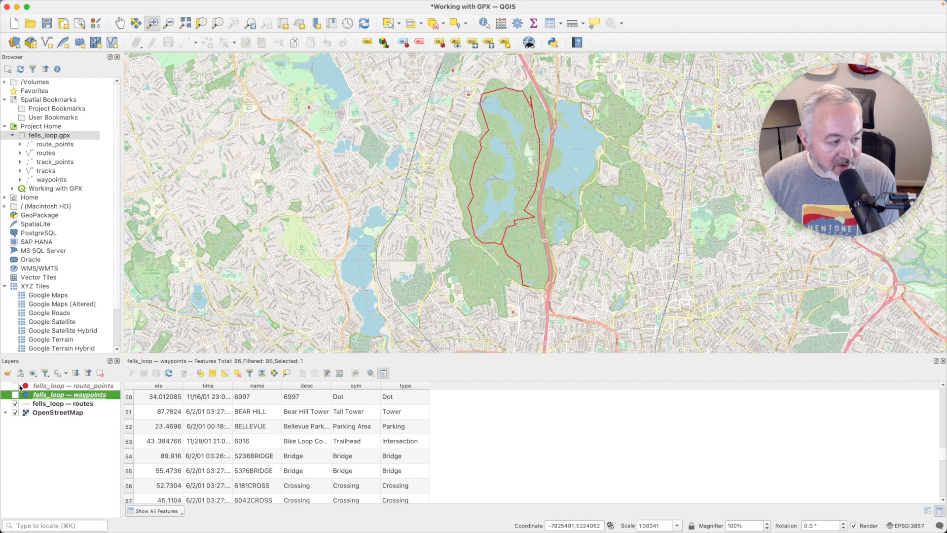
left_click(15, 386)
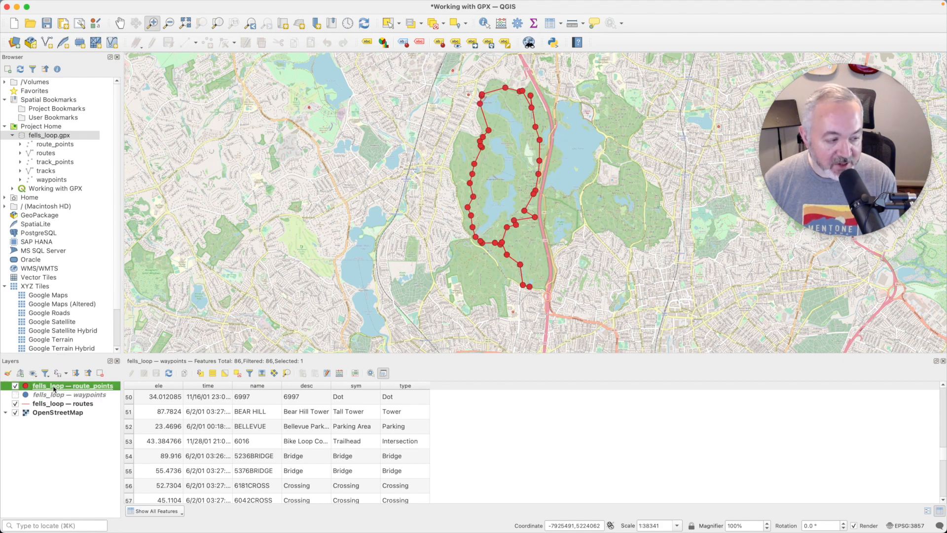
double_click(72, 386)
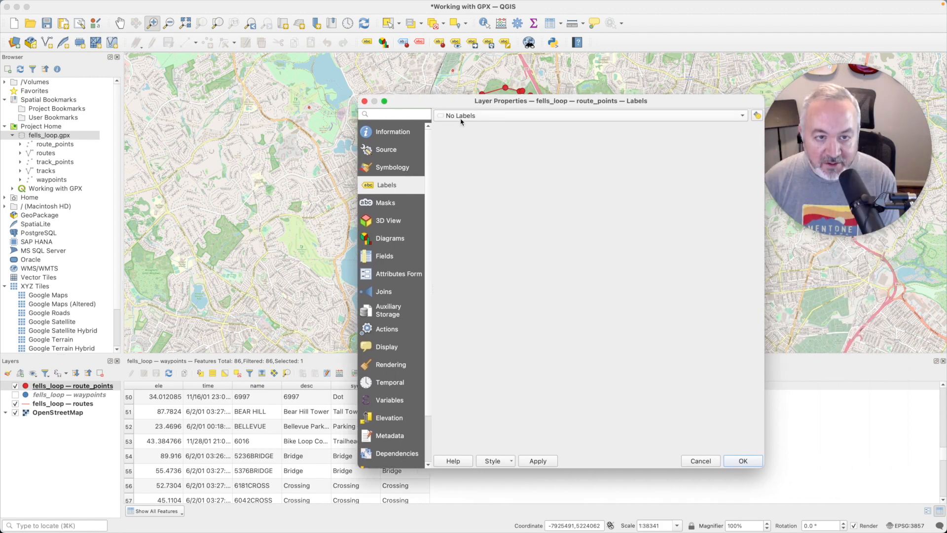
- Label the route points with single labels from the desc field
left_click(589, 116)
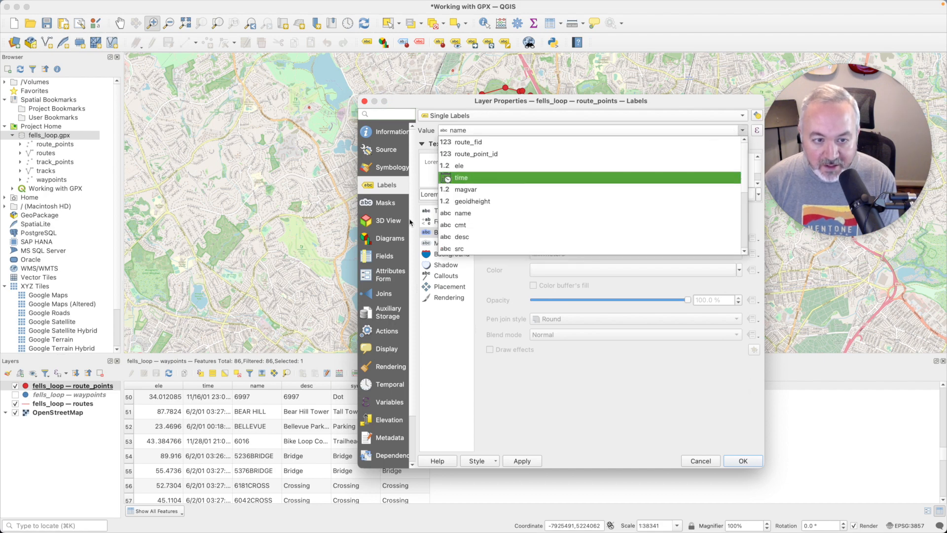
left_click(462, 236)
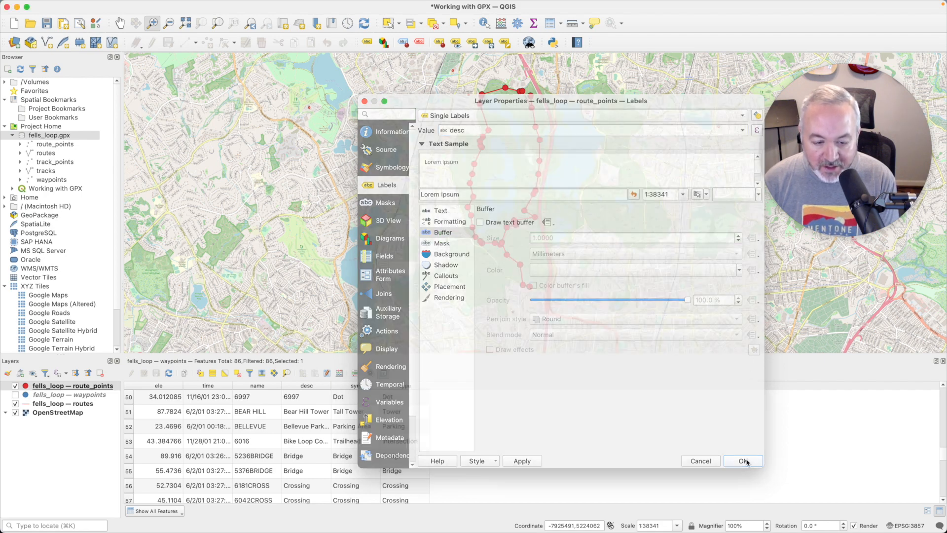
left_click(743, 461)
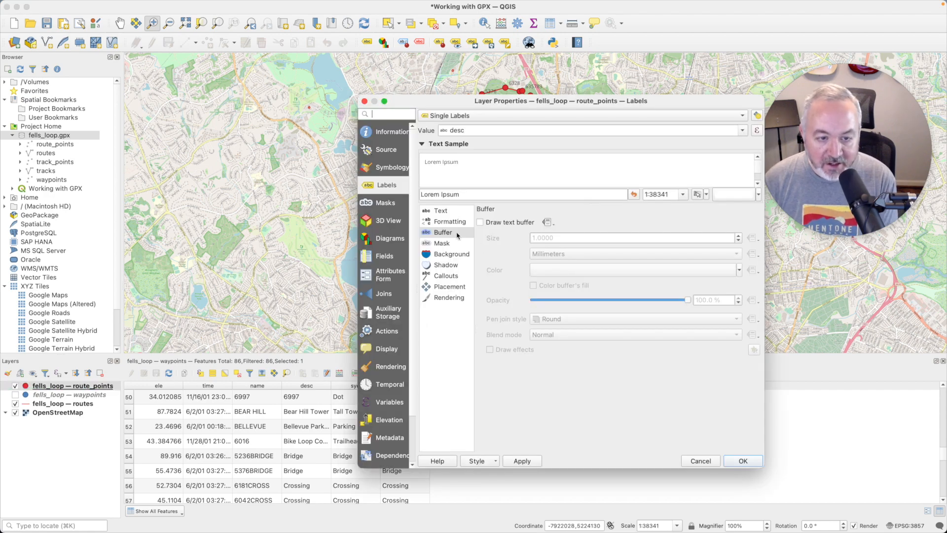
left_click(480, 222)
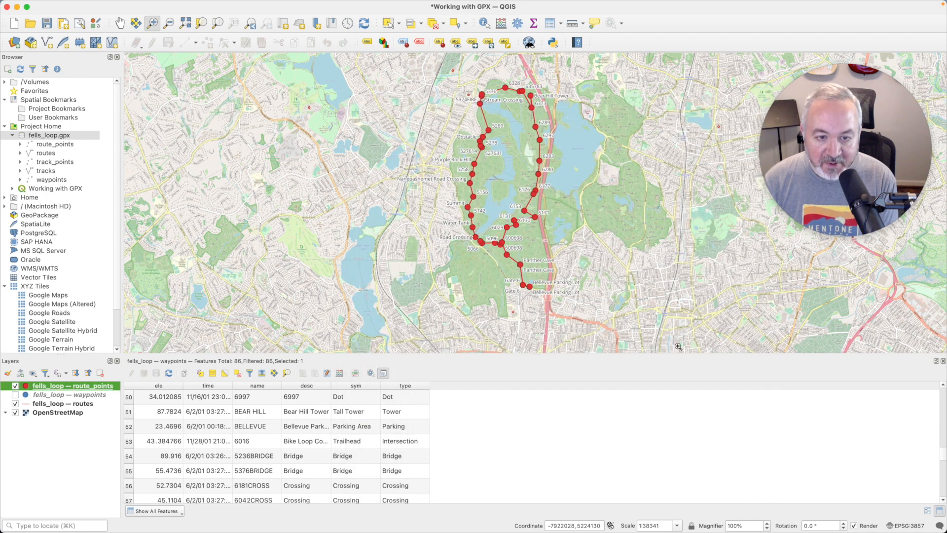
- Select the fells_loop routes layer and hide the route points
left_click(64, 404)
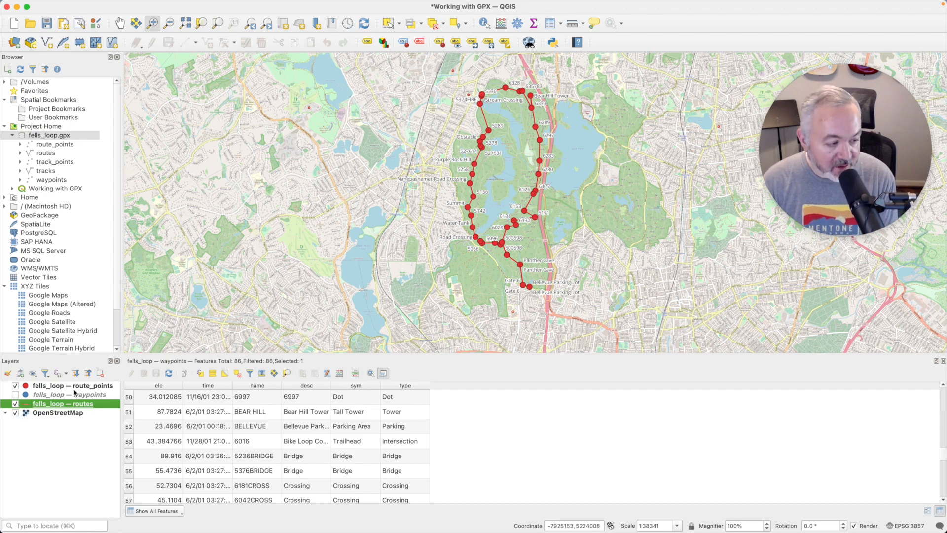
left_click(15, 385)
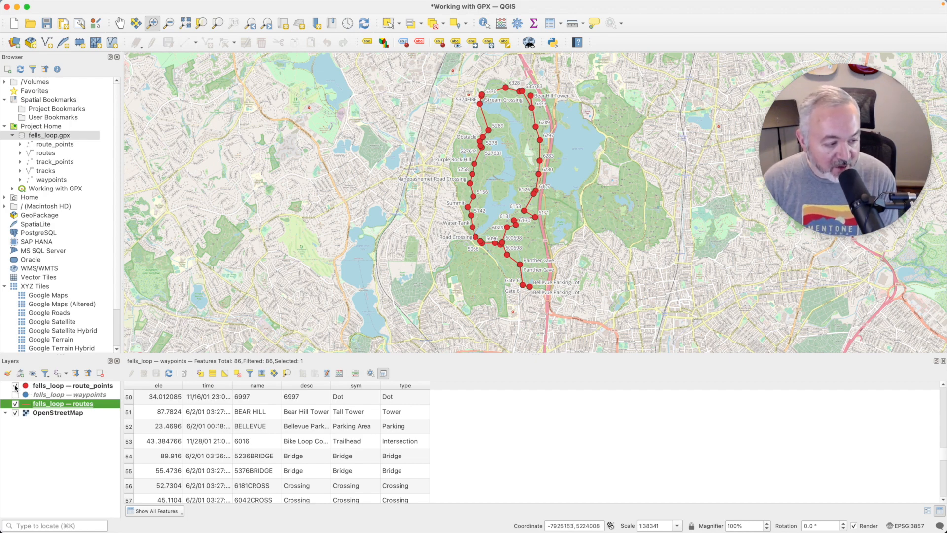
left_click(14, 386)
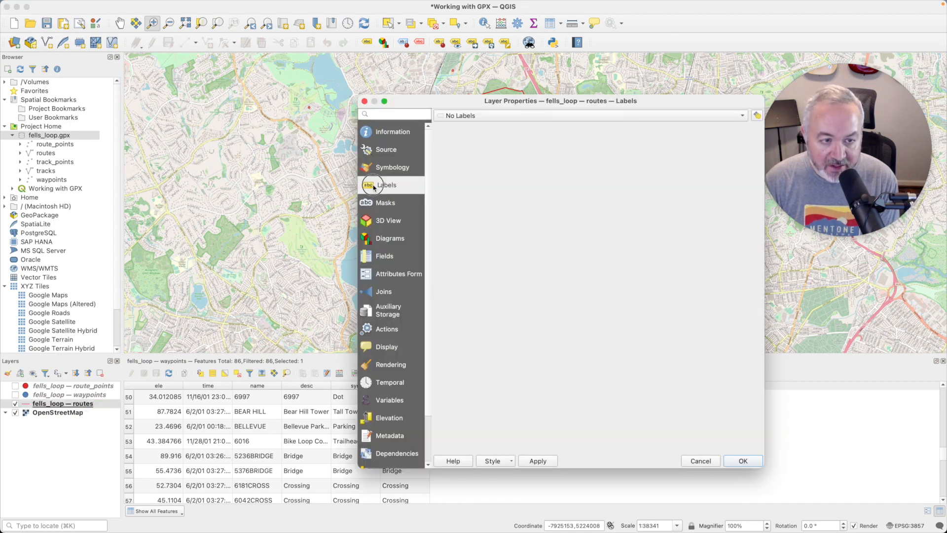
- Give the routes layer single labels and confirm
left_click(592, 116)
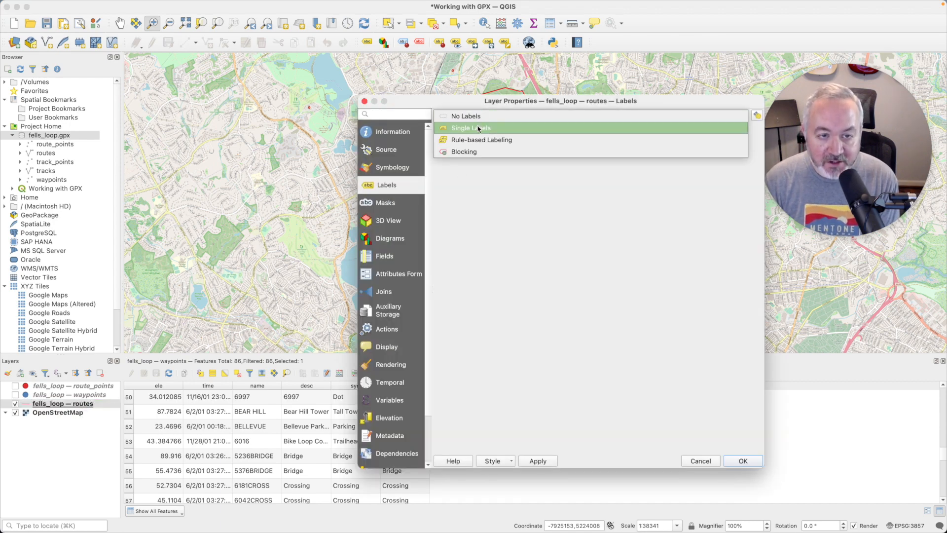
left_click(470, 127)
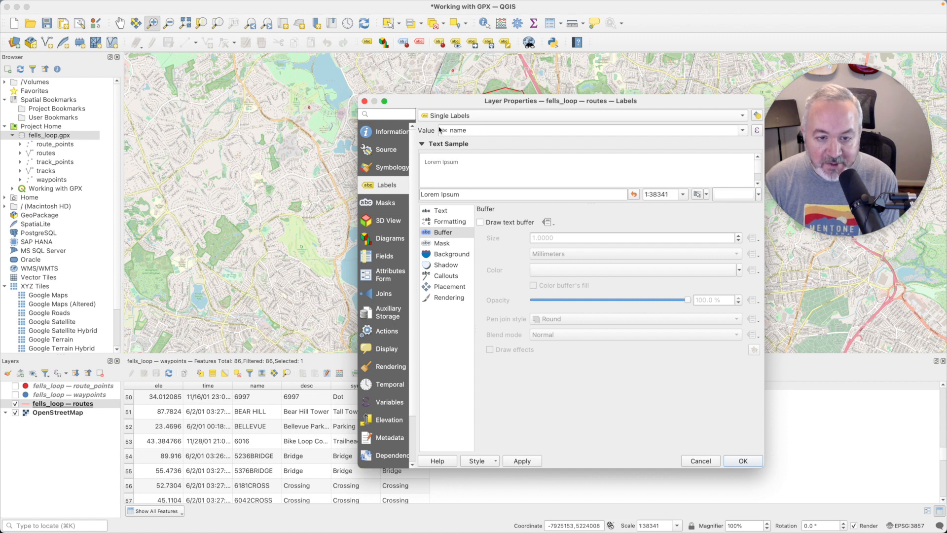
left_click(480, 222)
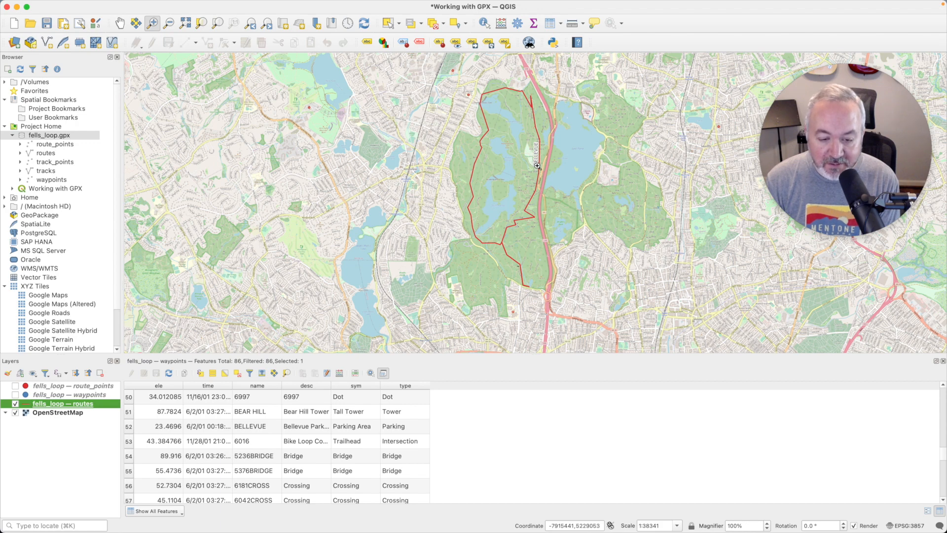
- View the routes attribute table with its BELLEVUE feature and show route_points again
right_click(63, 403)
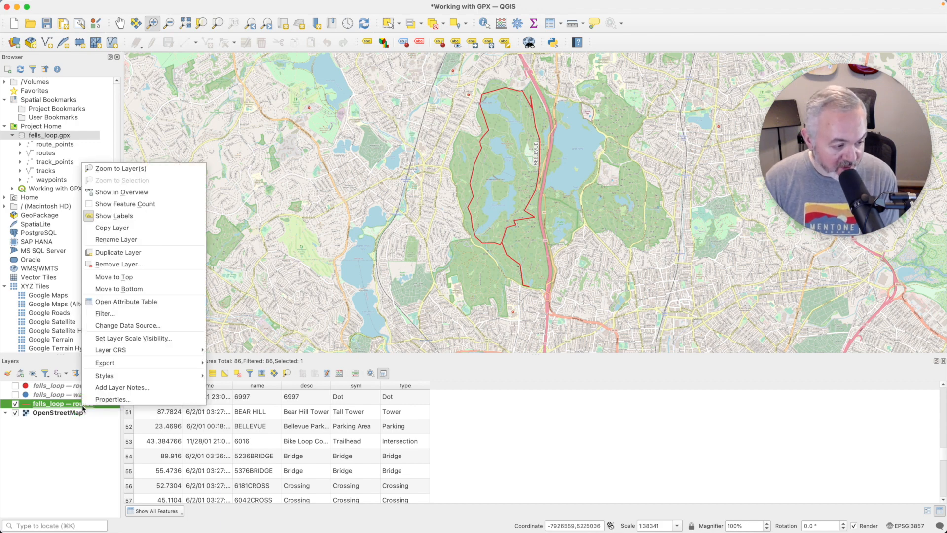
left_click(125, 302)
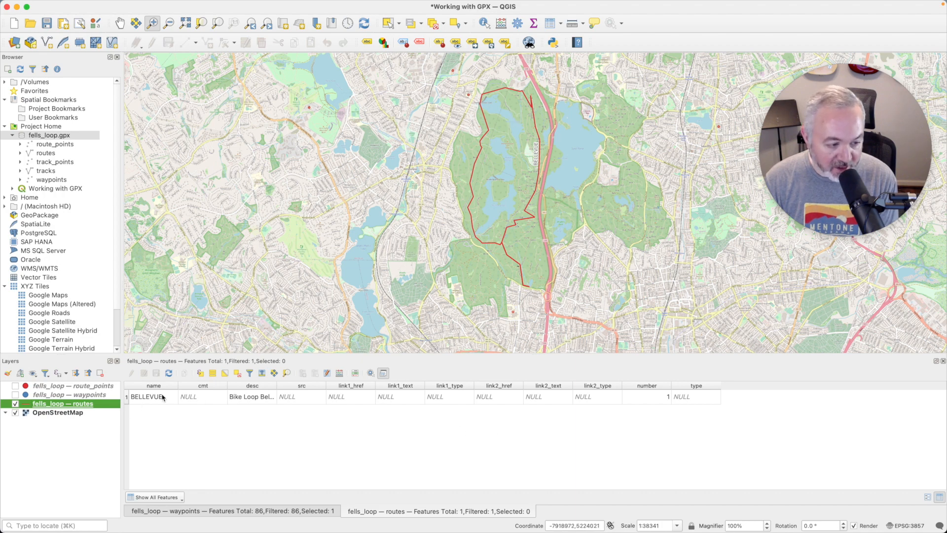
mouse_move(147, 396)
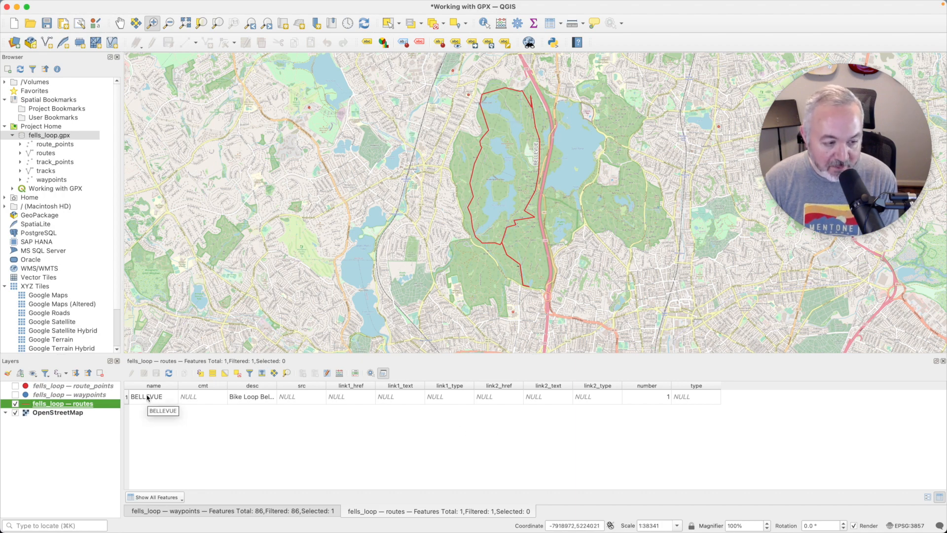
left_click(14, 386)
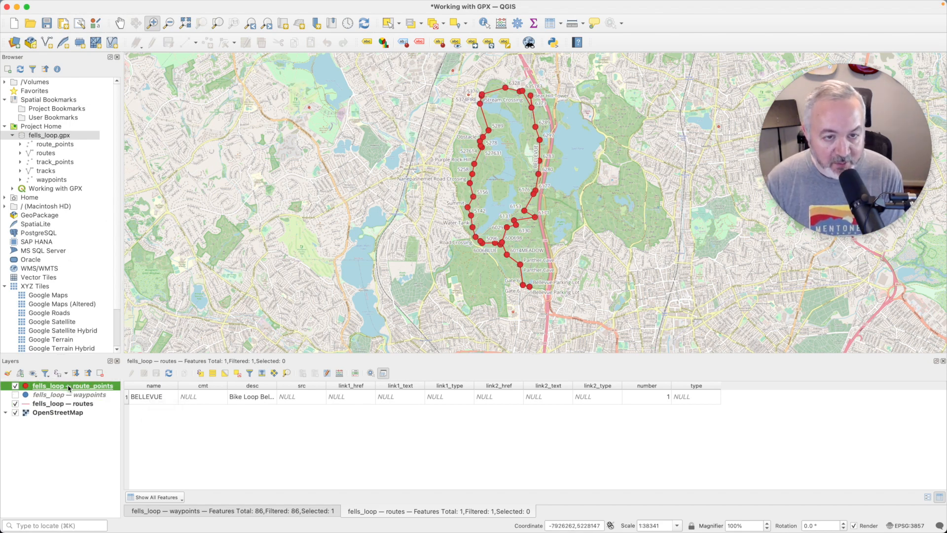
- Give the route_points desc labels a 1 mm text buffer in Layer Properties
double_click(72, 386)
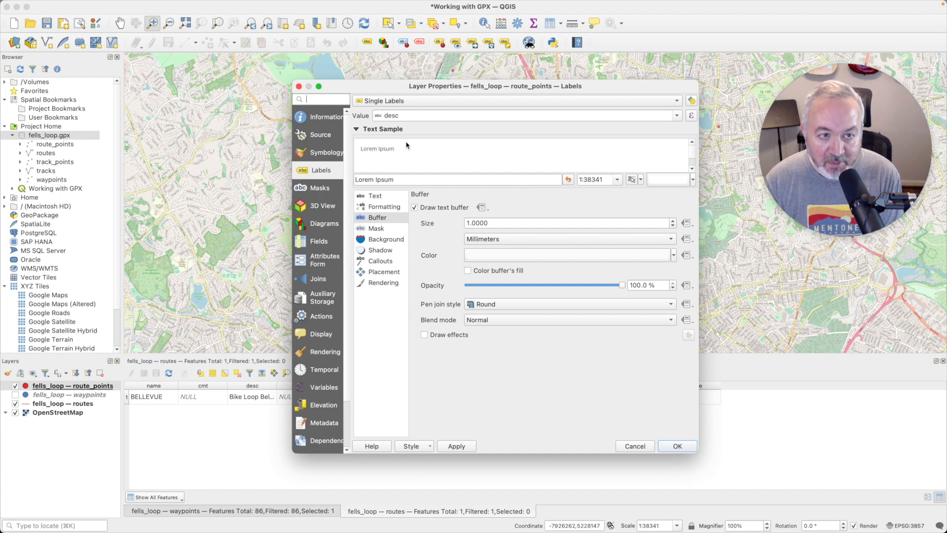
mouse_move(457, 228)
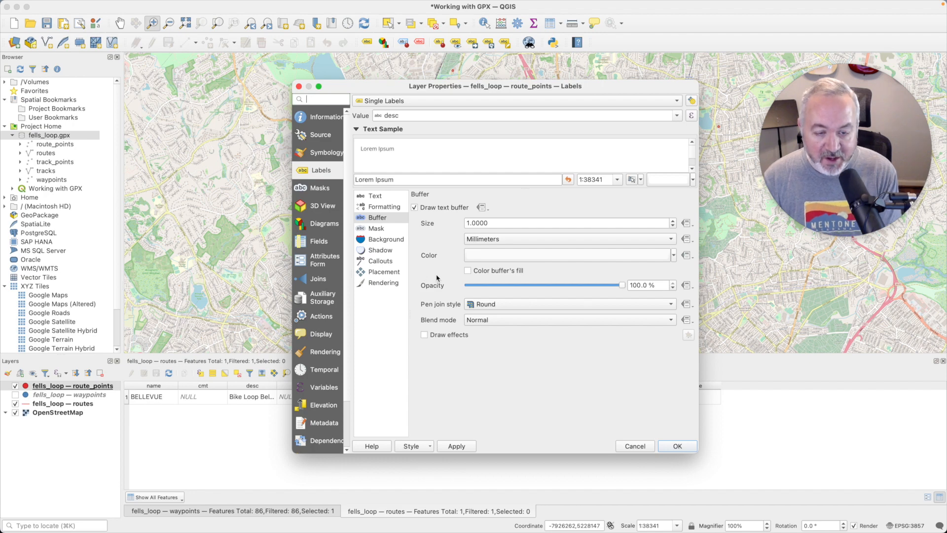
left_click(677, 446)
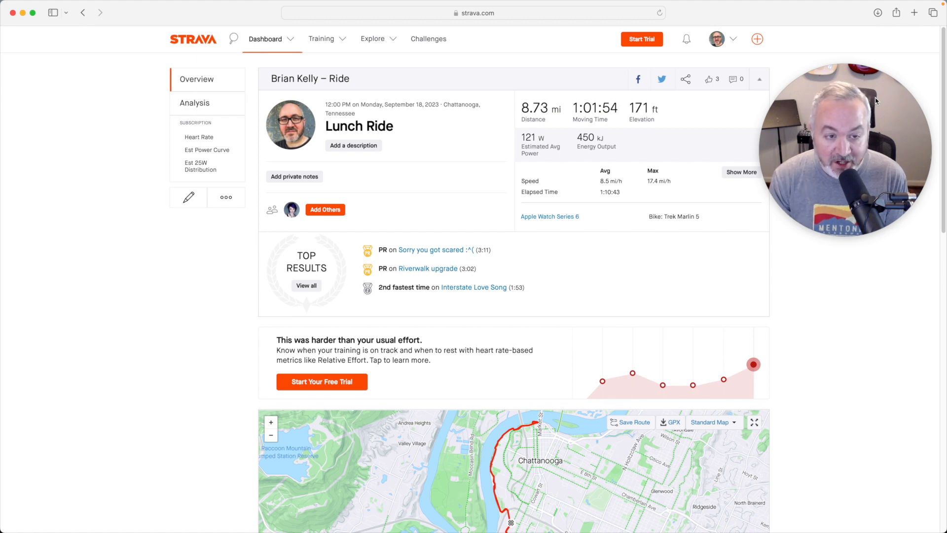
- On the Strava Lunch Ride page, bring up the activity actions menu listing Export GPX
scroll("down", 3)
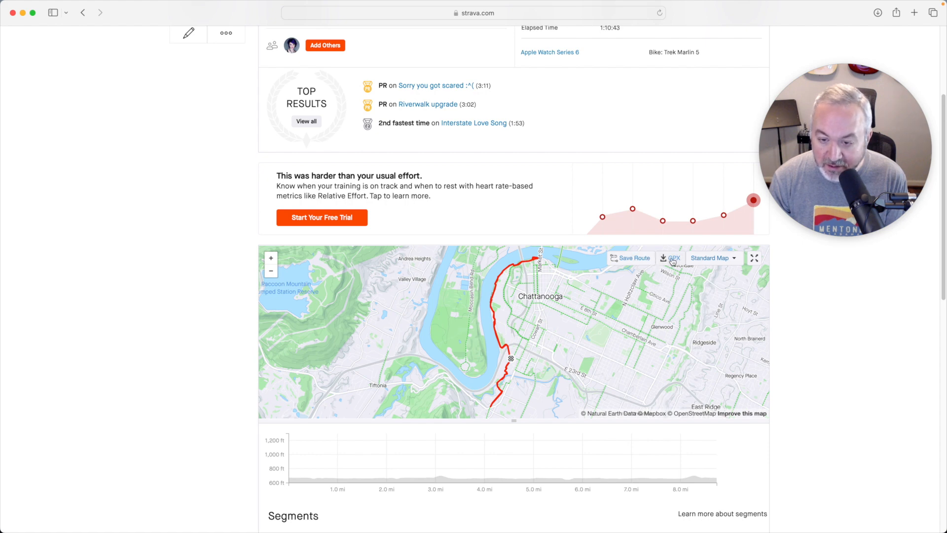
mouse_move(671, 262)
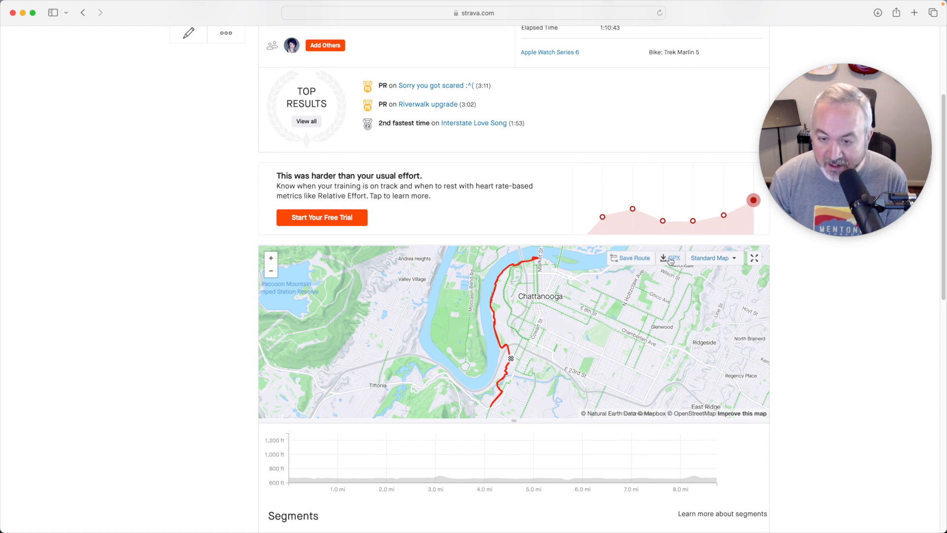
left_click(671, 258)
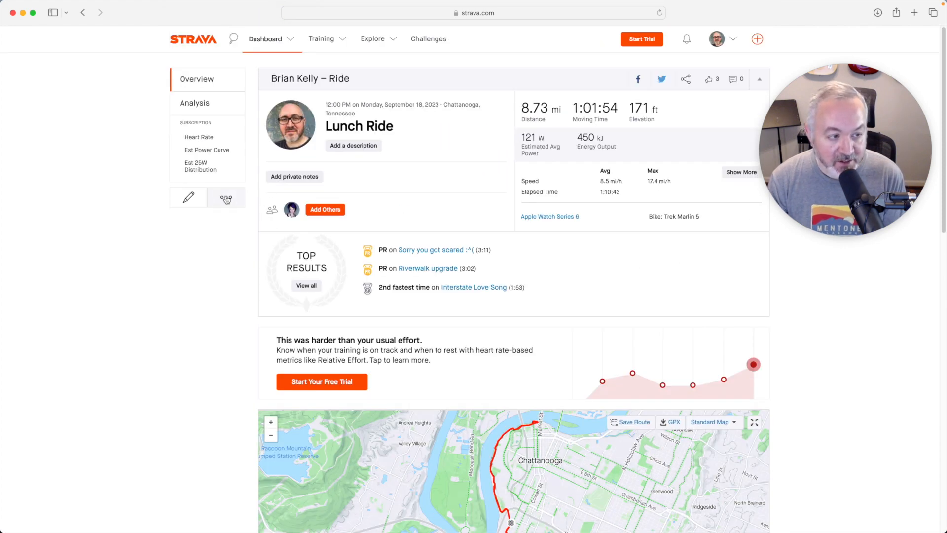
left_click(225, 197)
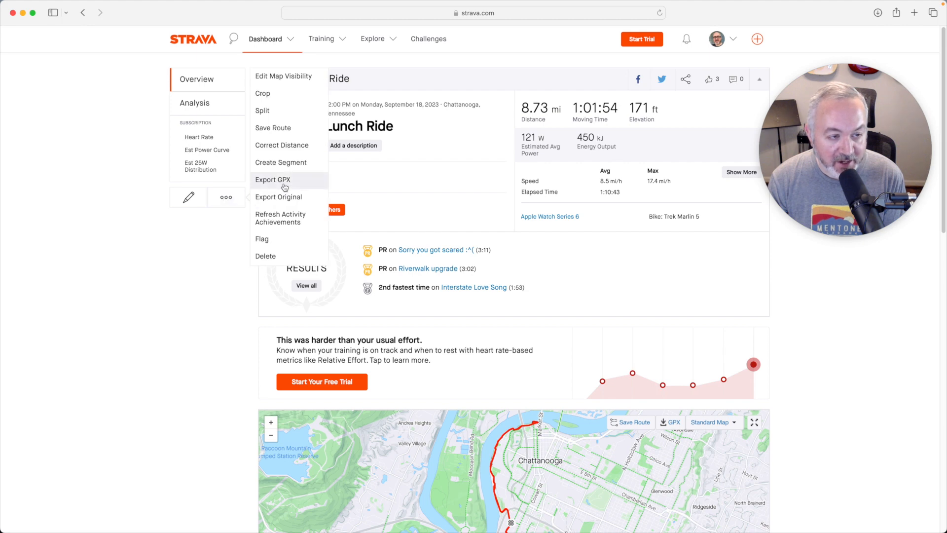
mouse_move(191, 298)
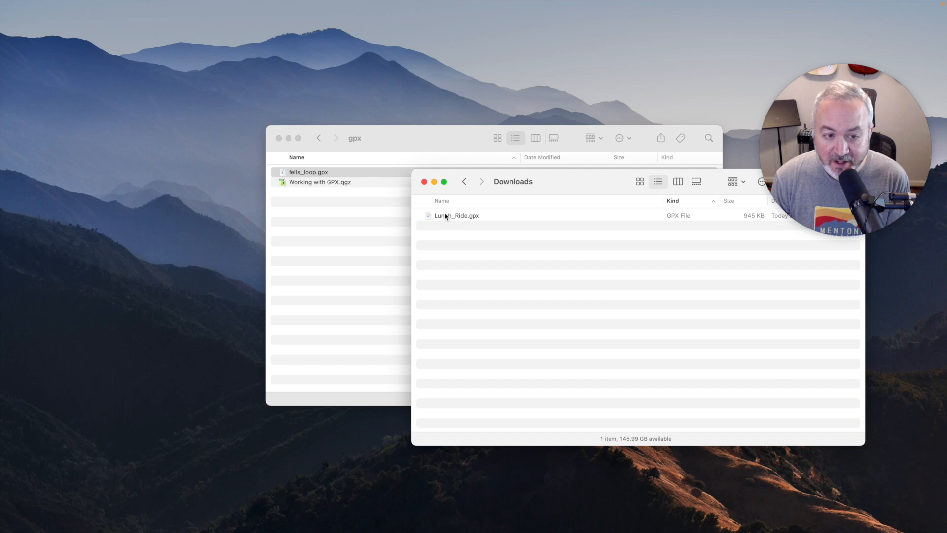
- Move Lunch_Ride.gpx from Downloads into the gpx project folder
left_click(456, 215)
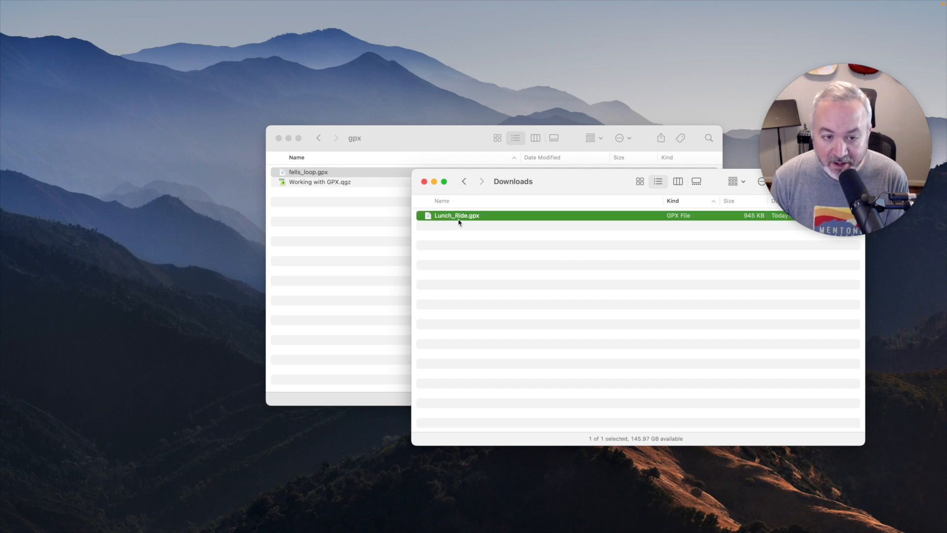
left_click_drag(456, 216, 344, 217)
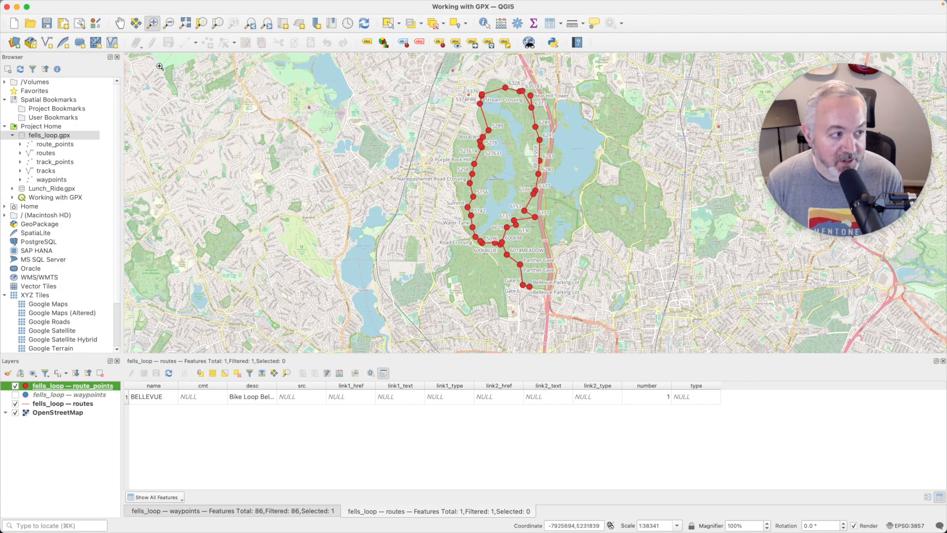
- Drag Lunch_Ride.gpx from Project Home in the Browser onto the map
left_click(41, 125)
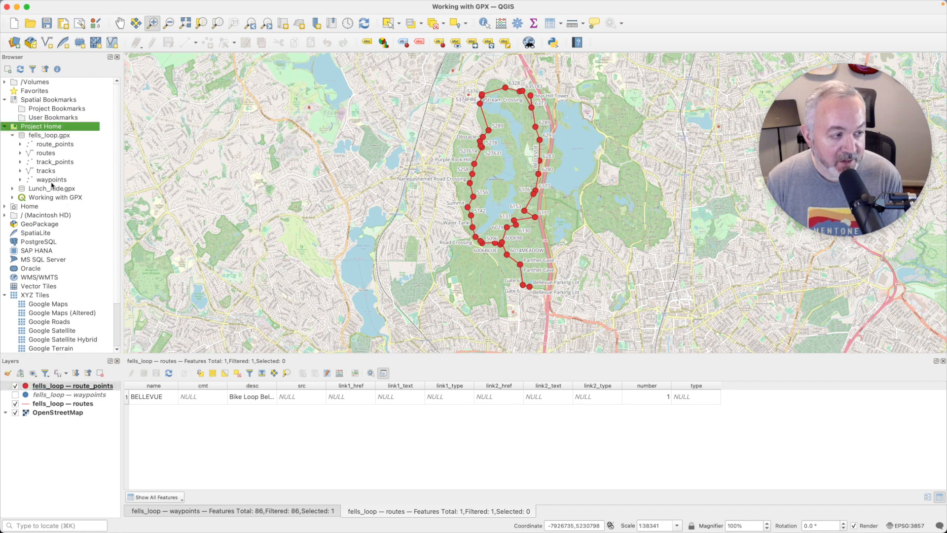
left_click(52, 188)
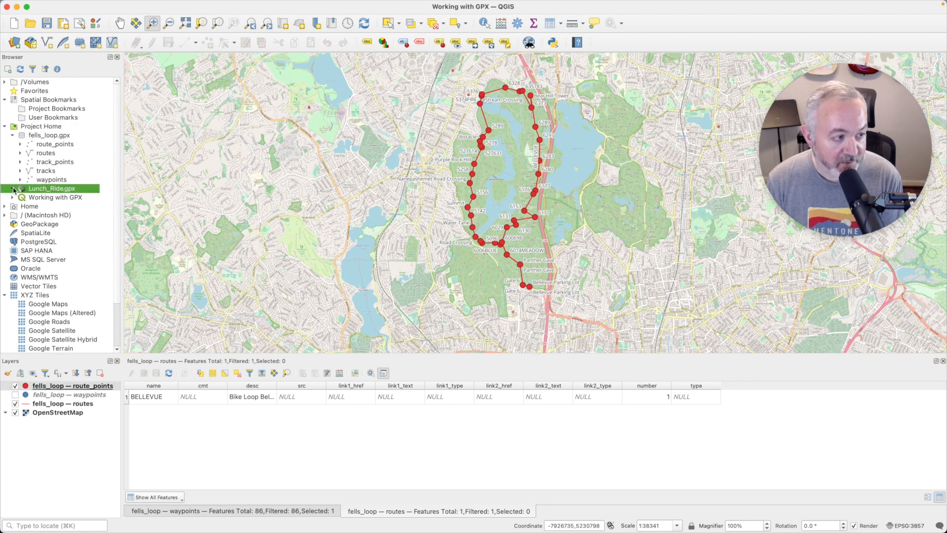
left_click(6, 187)
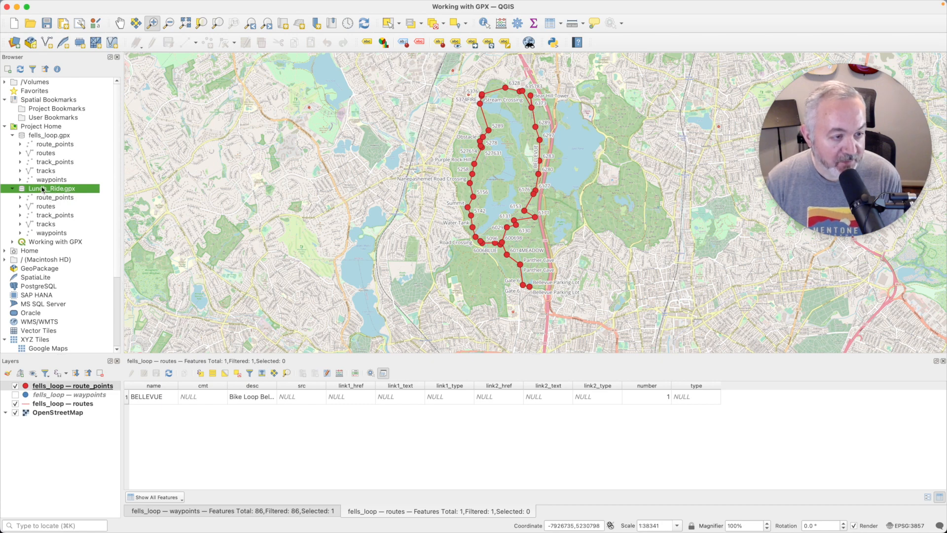
left_click_drag(51, 187, 76, 465)
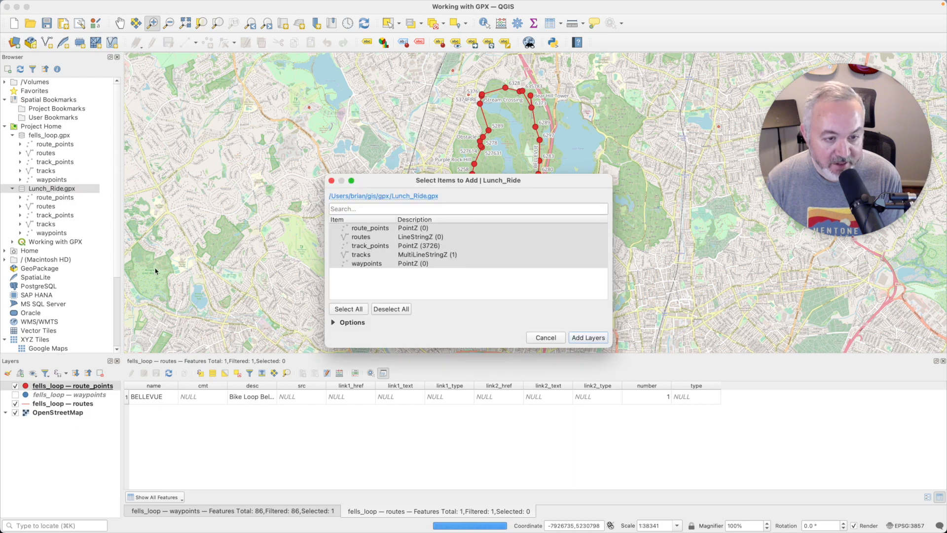
mouse_move(499, 228)
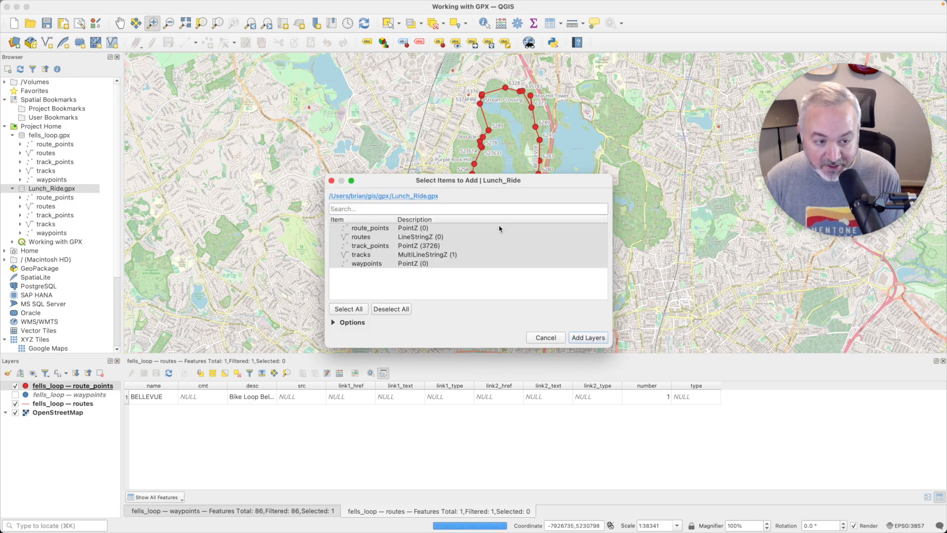
- Add only the tracks layer from Lunch_Ride.gpx to the project
left_click(361, 254)
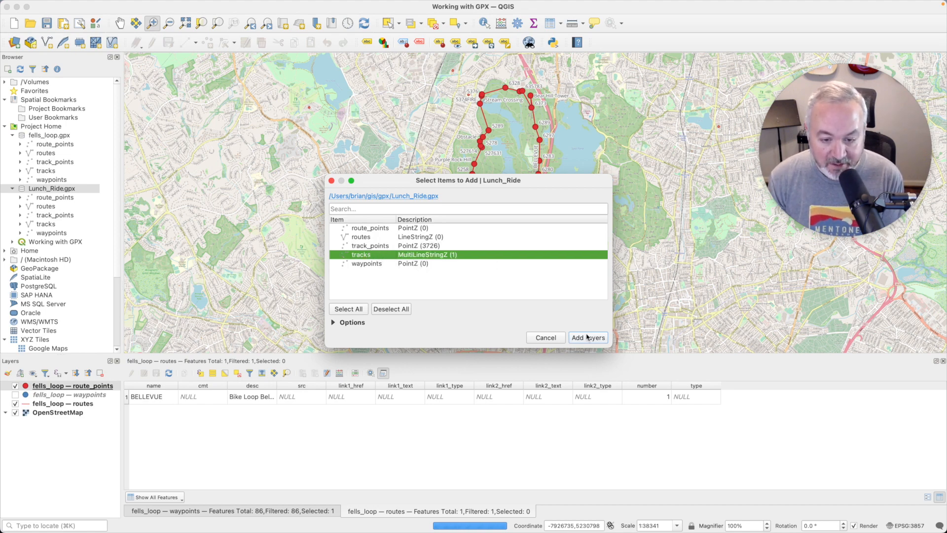
left_click(586, 337)
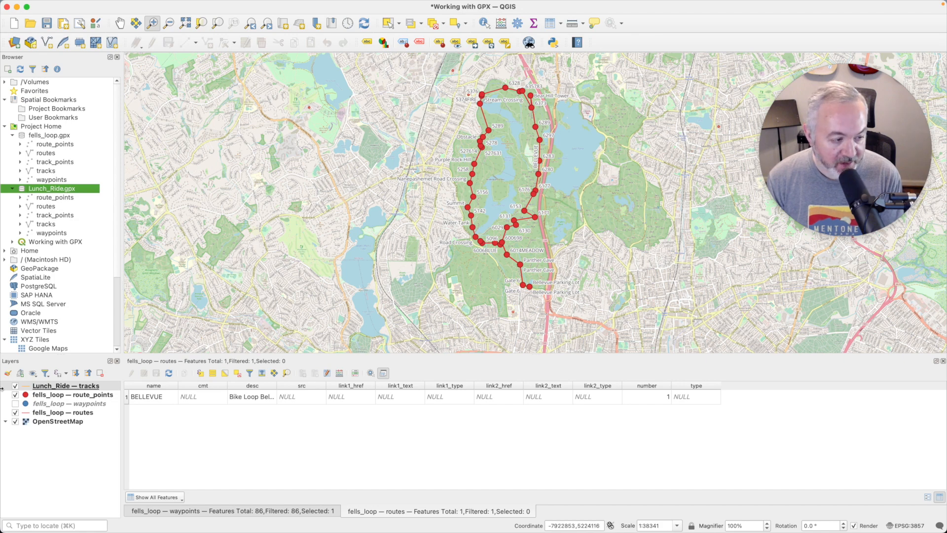
- Zoom to the Lunch_Ride track and show its single line symbol in Symbology
right_click(65, 386)
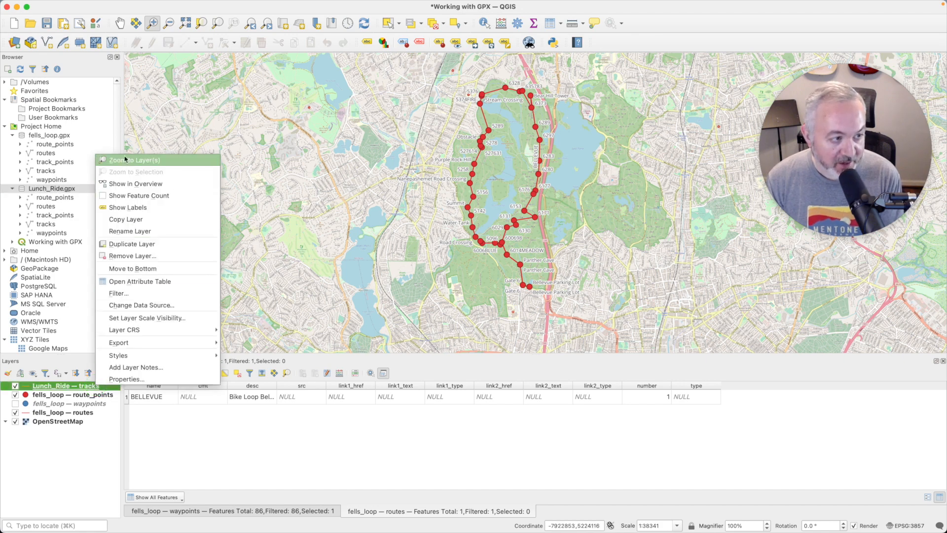
left_click(139, 160)
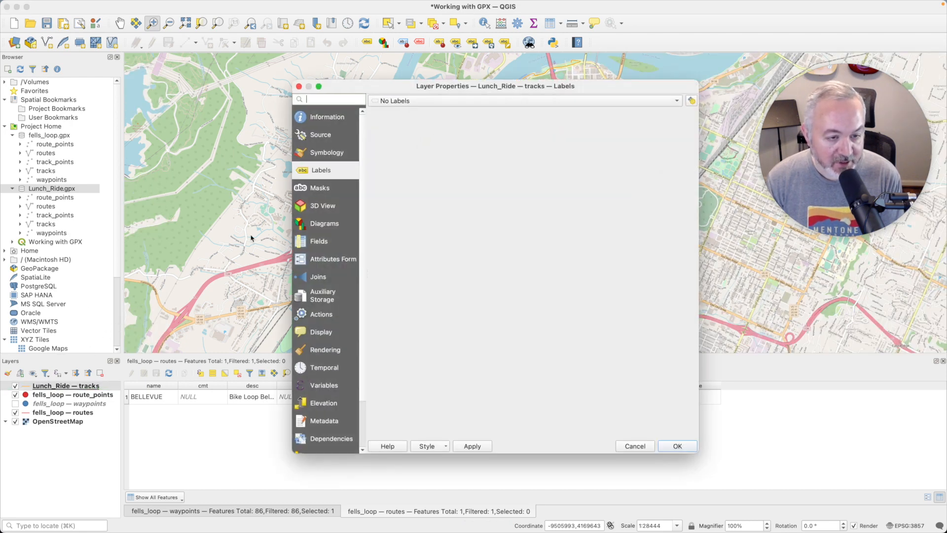
left_click(326, 152)
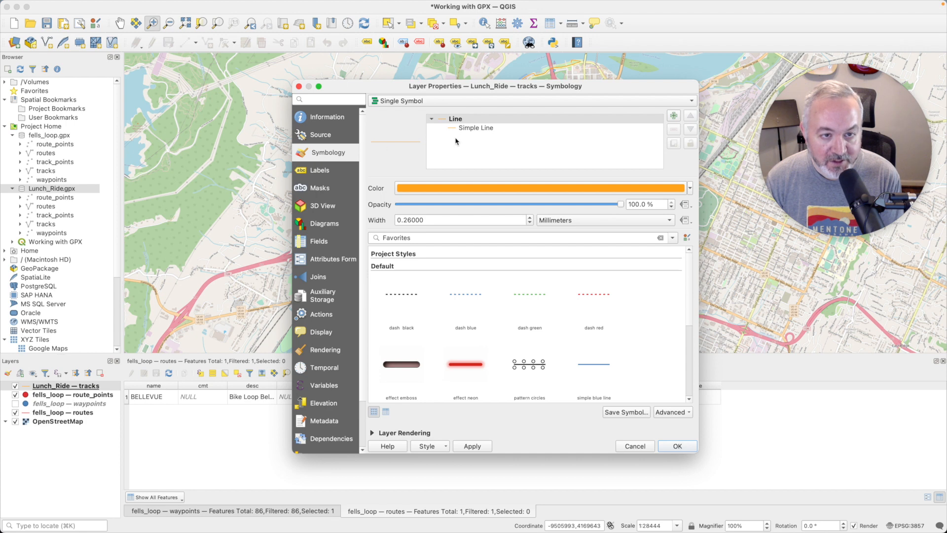
scroll("down", 3)
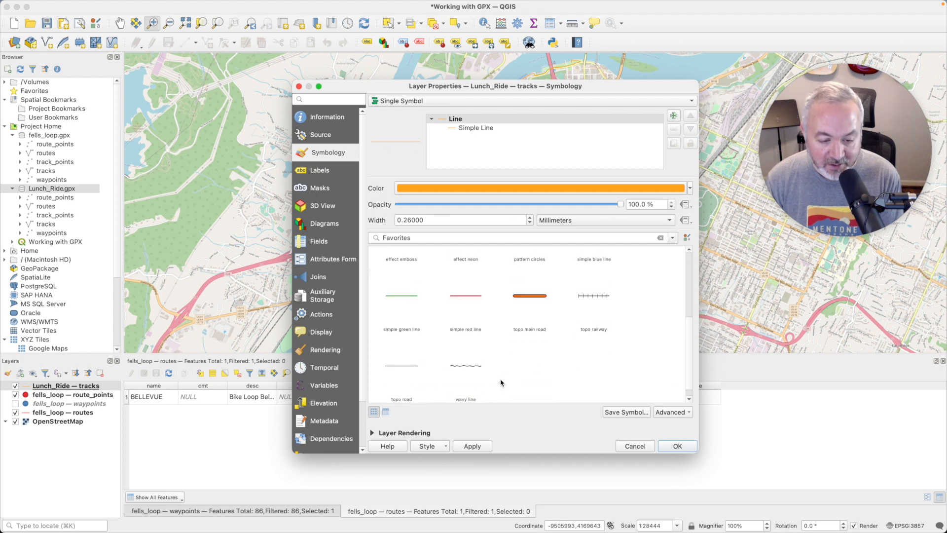